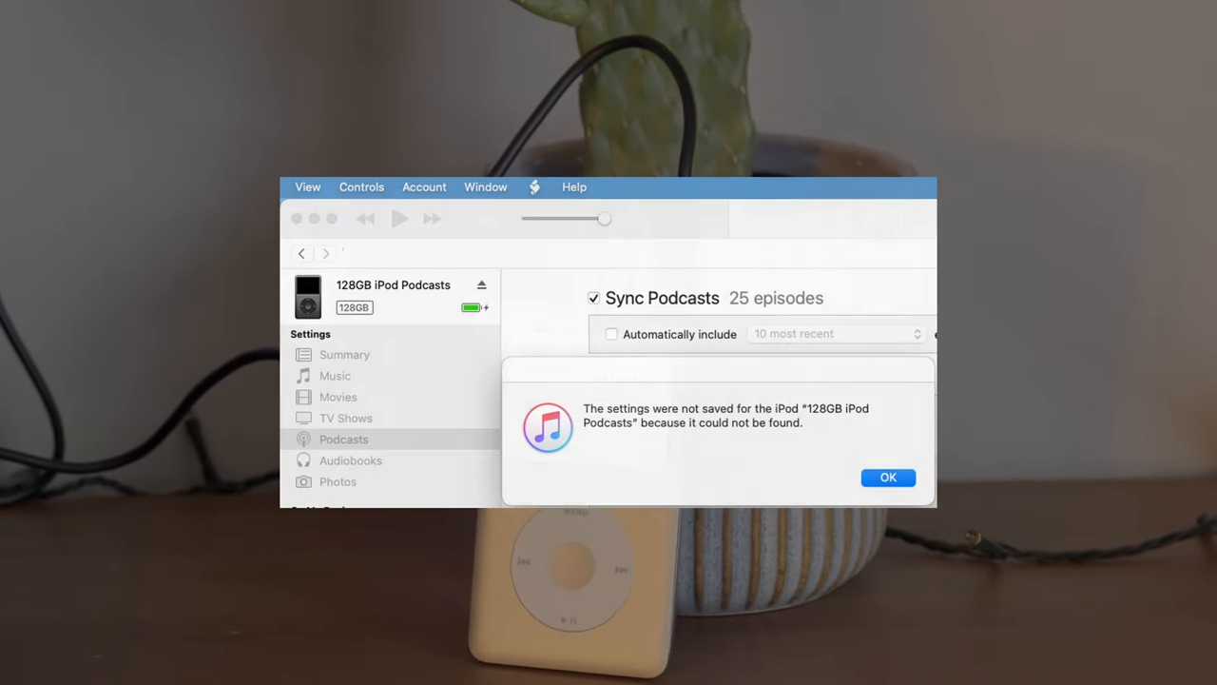
Dismiss the iTunes alert that the iPod's settings could not be saved.
{"action": "left_click", "coordinate": [887, 476]}
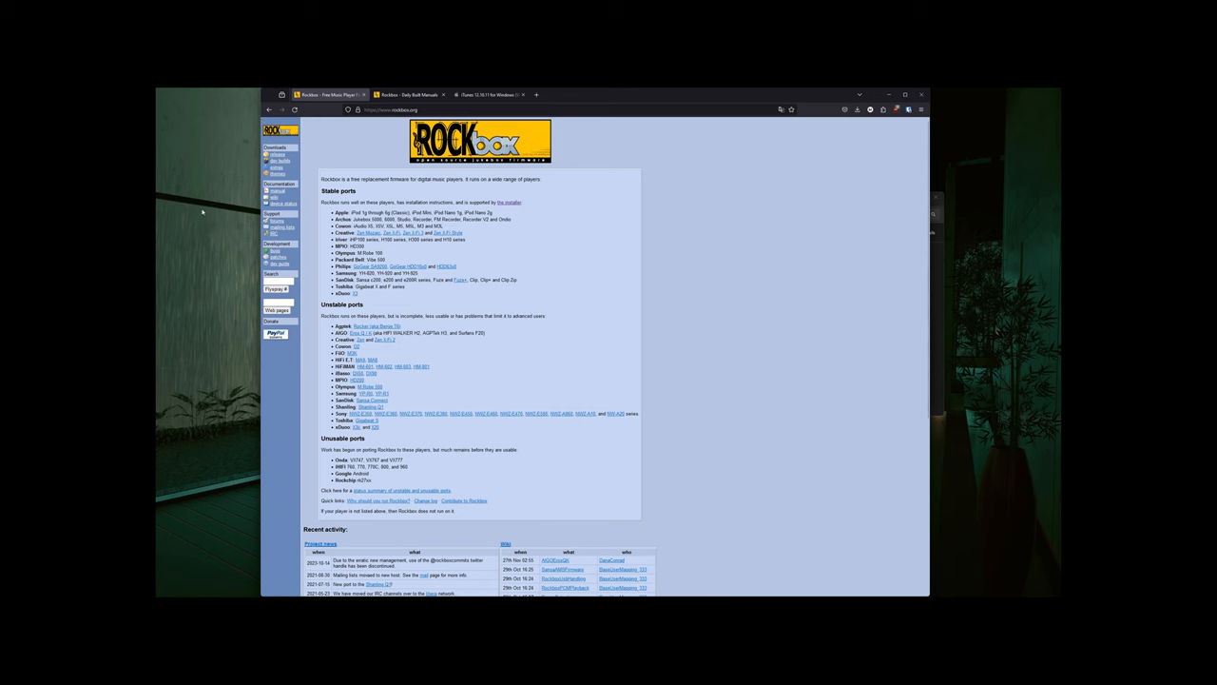
{"action": "mouse_move", "coordinate": [200, 212]}
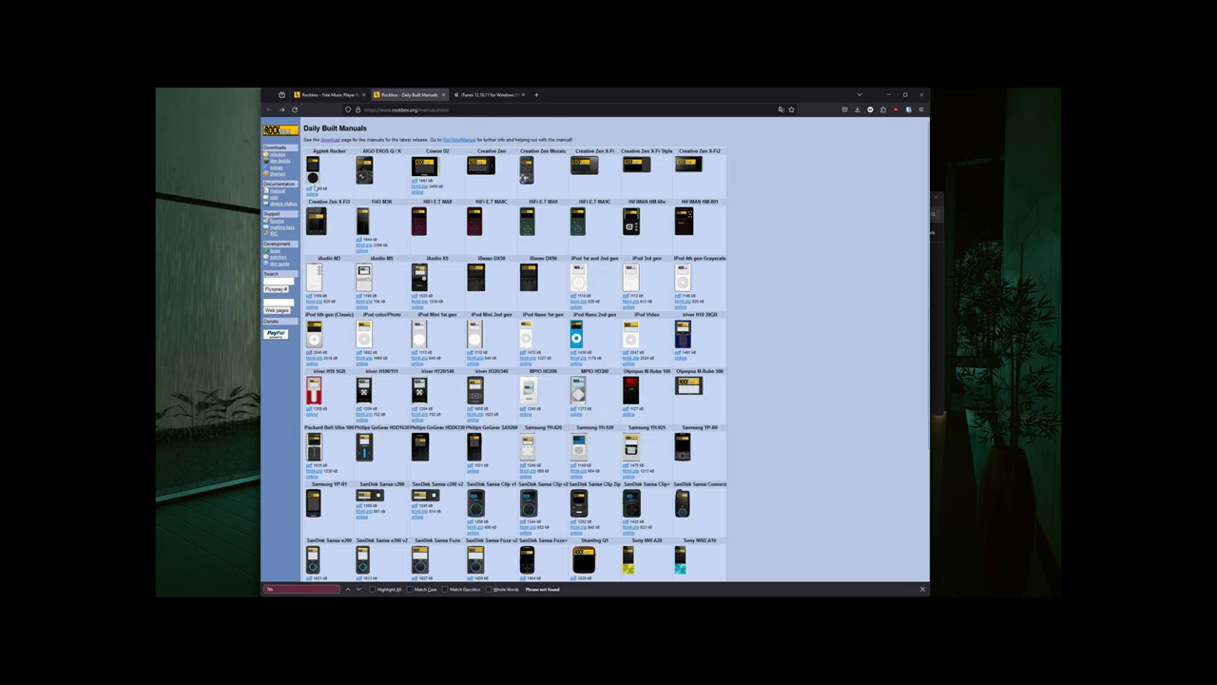
Look over the Daily Built Manuals page, then move to the iTunes for Windows page.
{"action": "scroll", "scroll_direction": "down", "scroll_amount": 3}
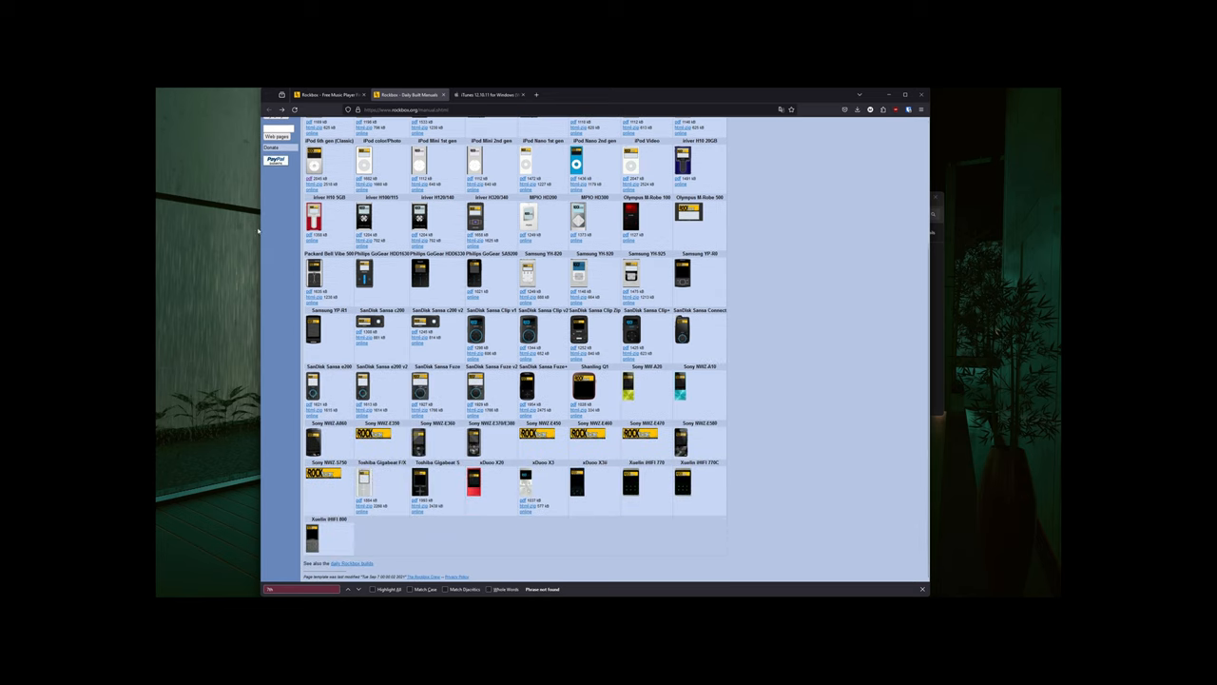
{"action": "scroll", "scroll_direction": "up", "scroll_amount": 3}
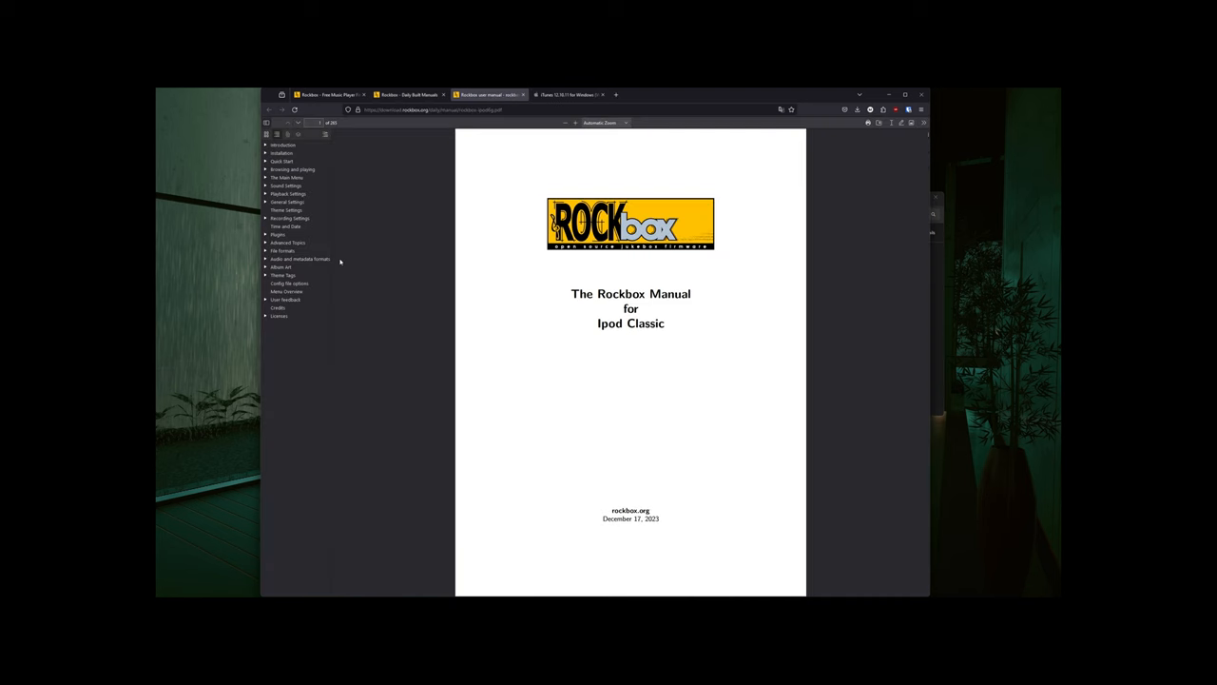
{"action": "left_click", "coordinate": [409, 94]}
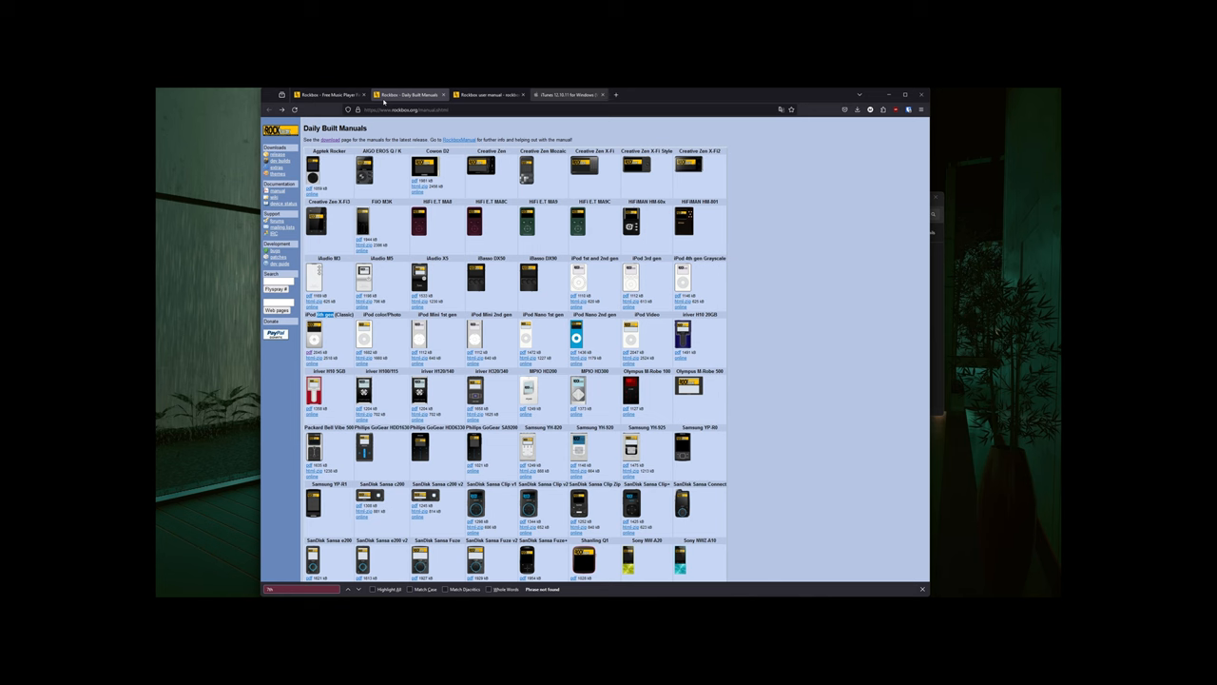
{"action": "mouse_move", "coordinate": [255, 378]}
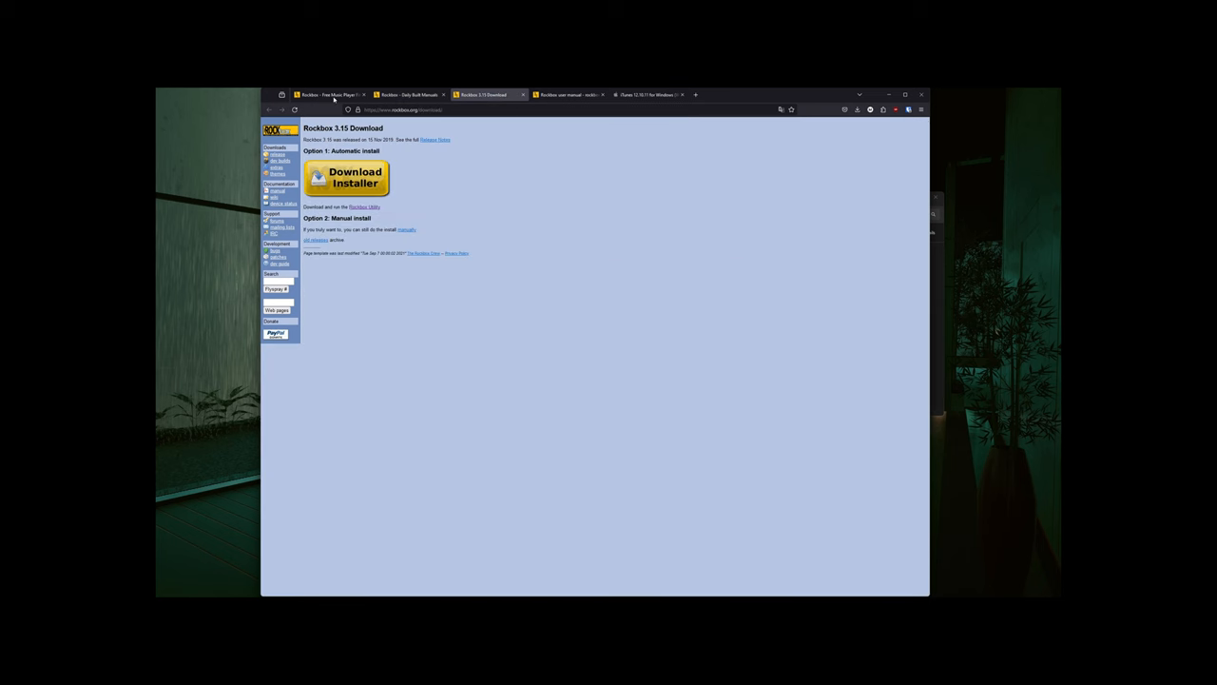
{"action": "mouse_move", "coordinate": [207, 197]}
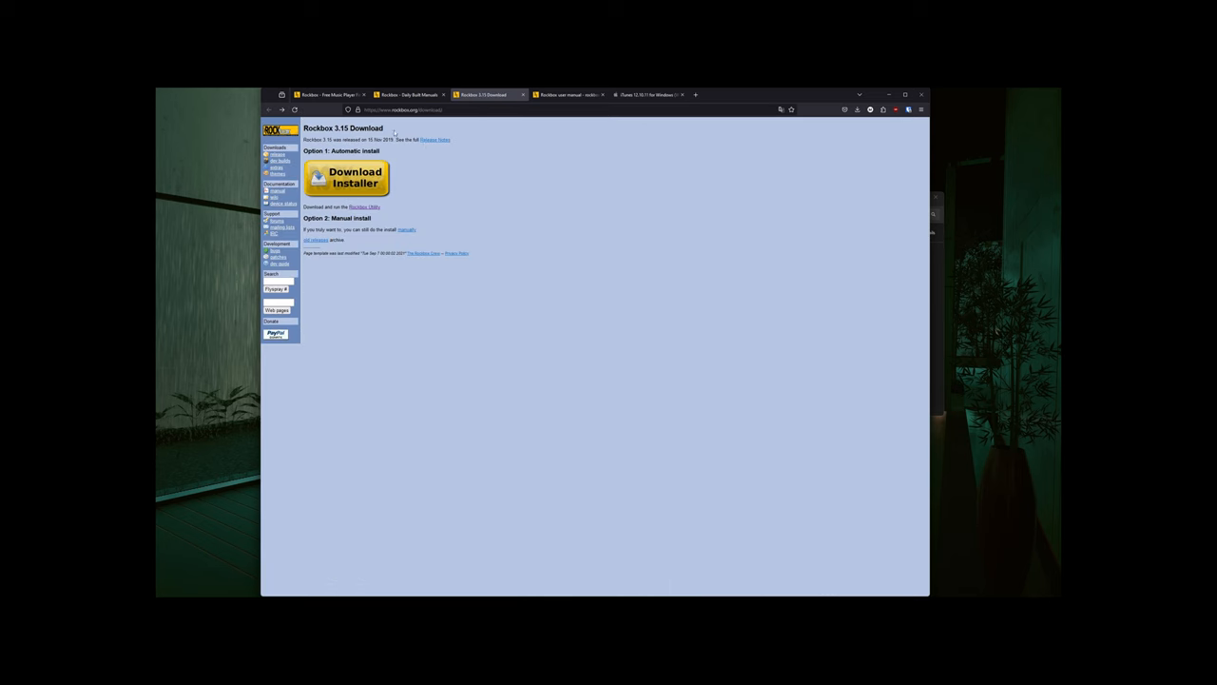
{"action": "left_click", "coordinate": [647, 95]}
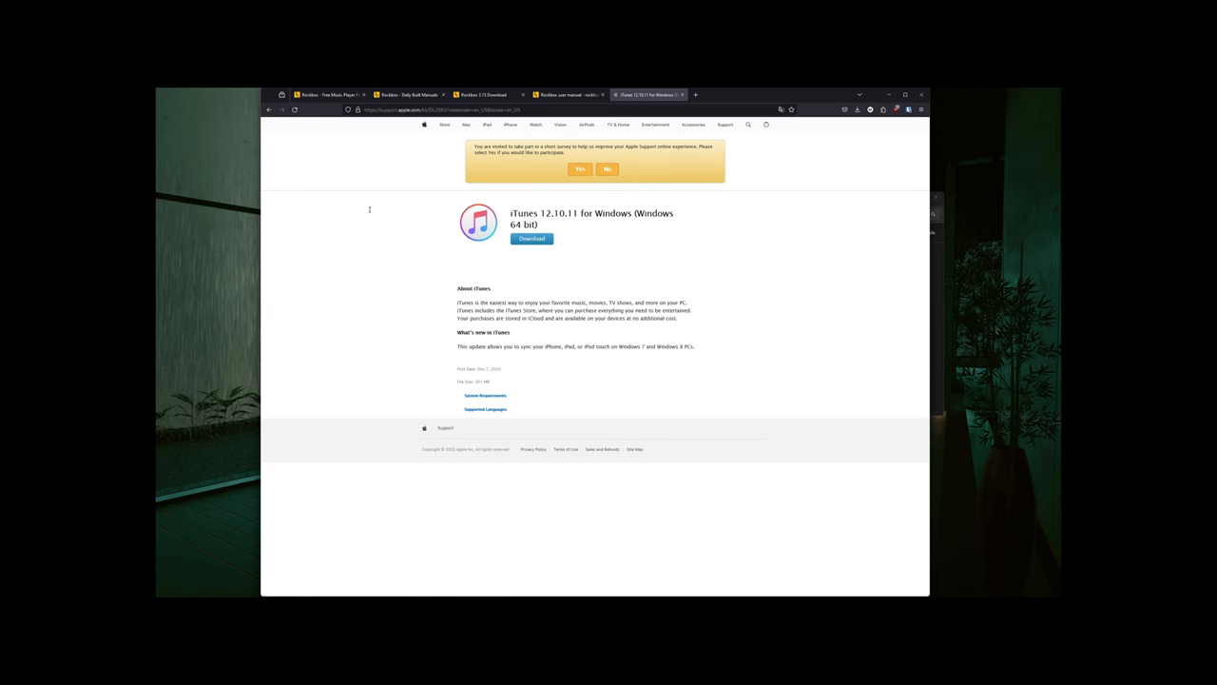
{"action": "mouse_move", "coordinate": [118, 111]}
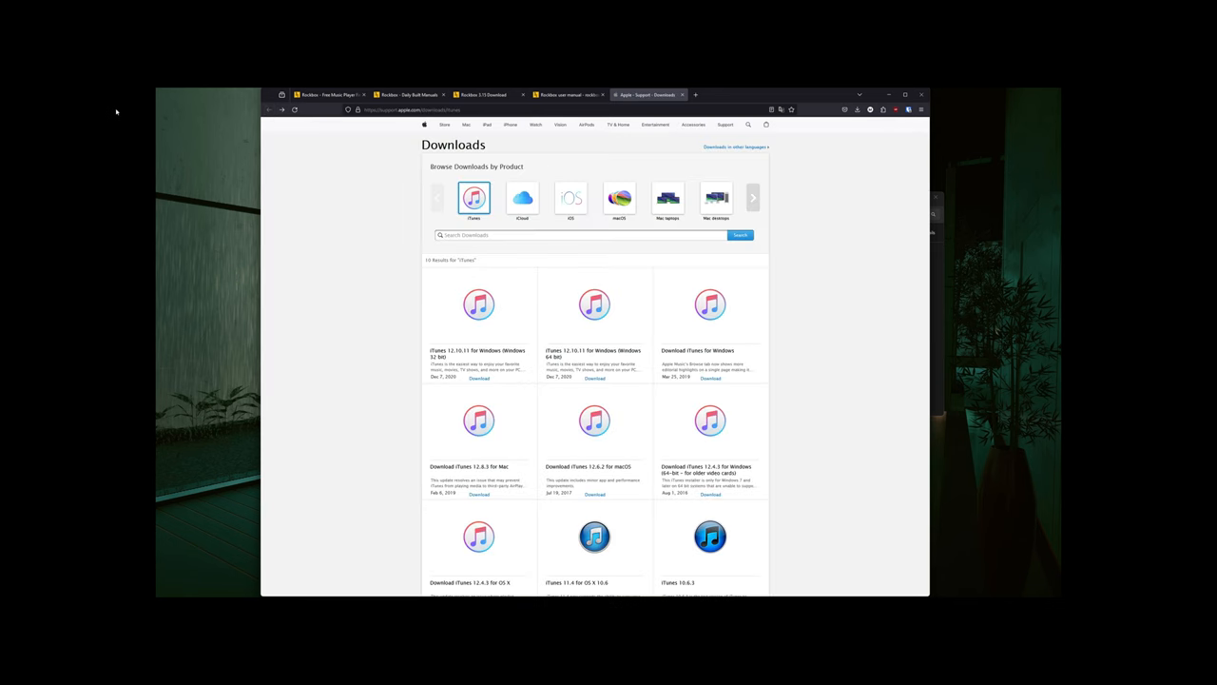
{"action": "mouse_move", "coordinate": [322, 210]}
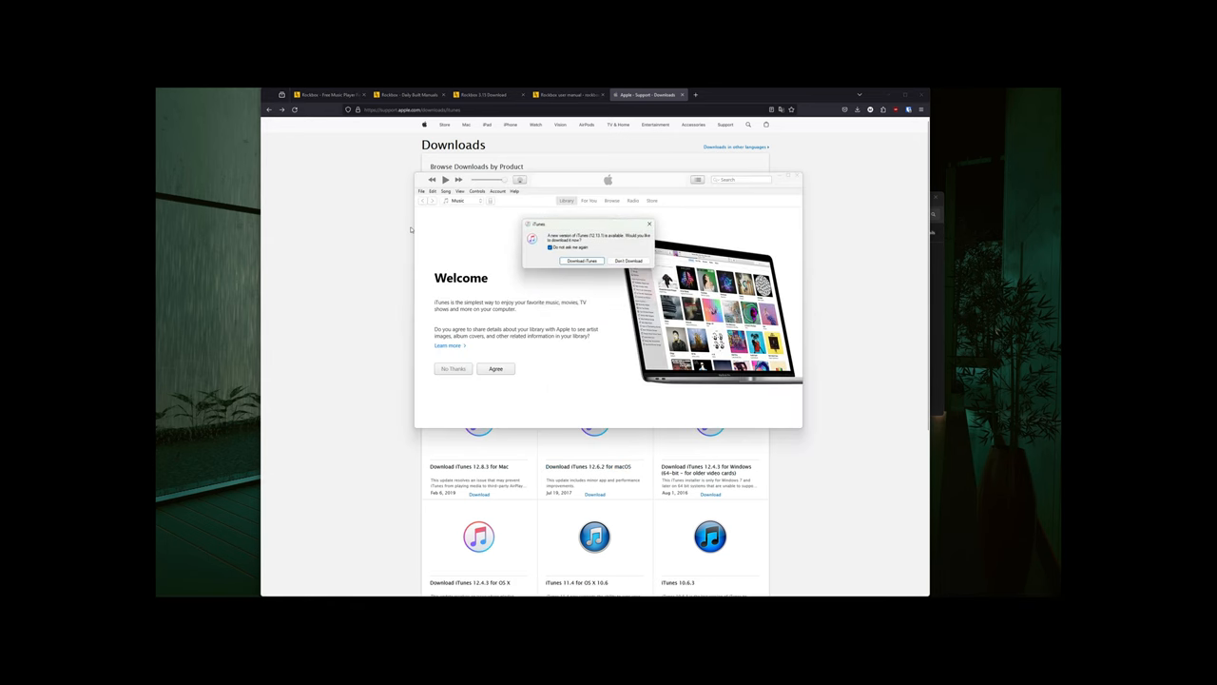
{"action": "mouse_move", "coordinate": [417, 245]}
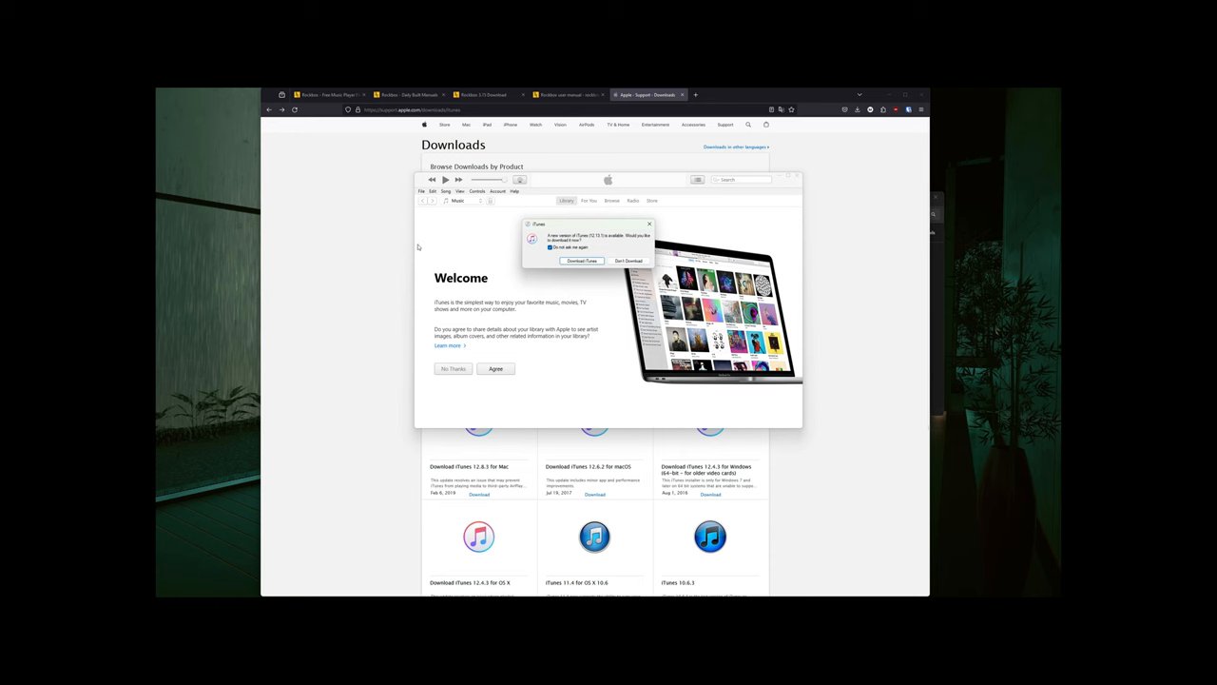
Decline the newer iTunes download and bring the iTunes window forward.
{"action": "left_click", "coordinate": [629, 260]}
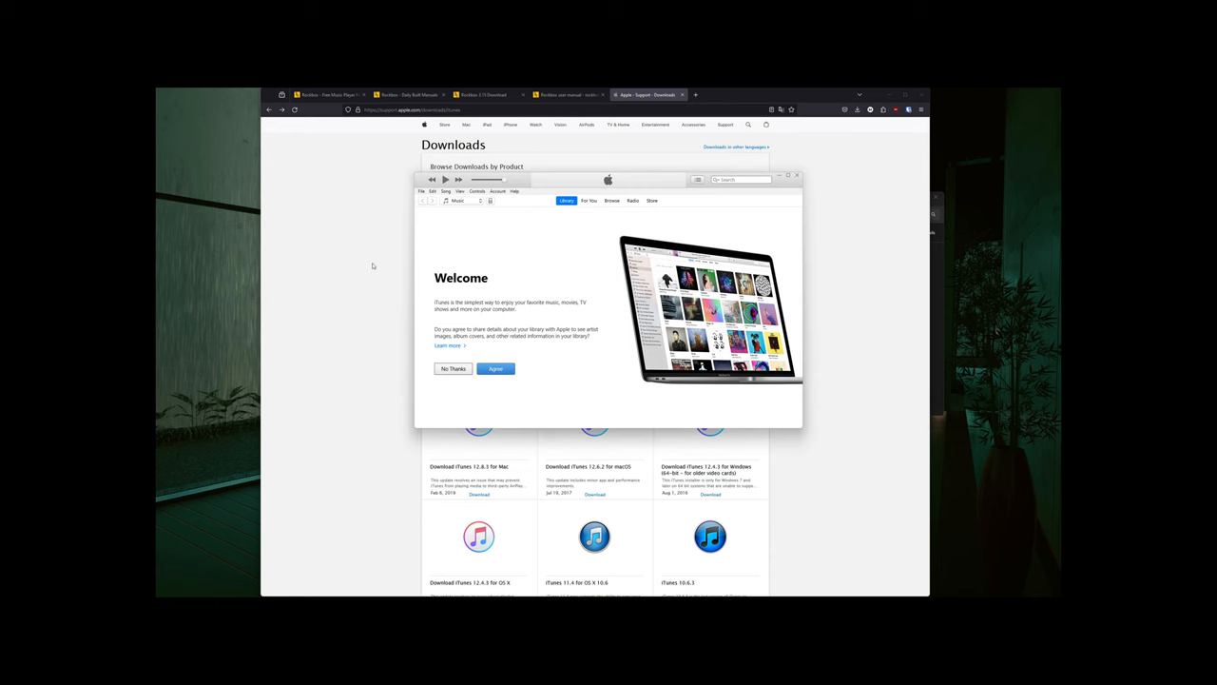
{"action": "left_click", "coordinate": [496, 368]}
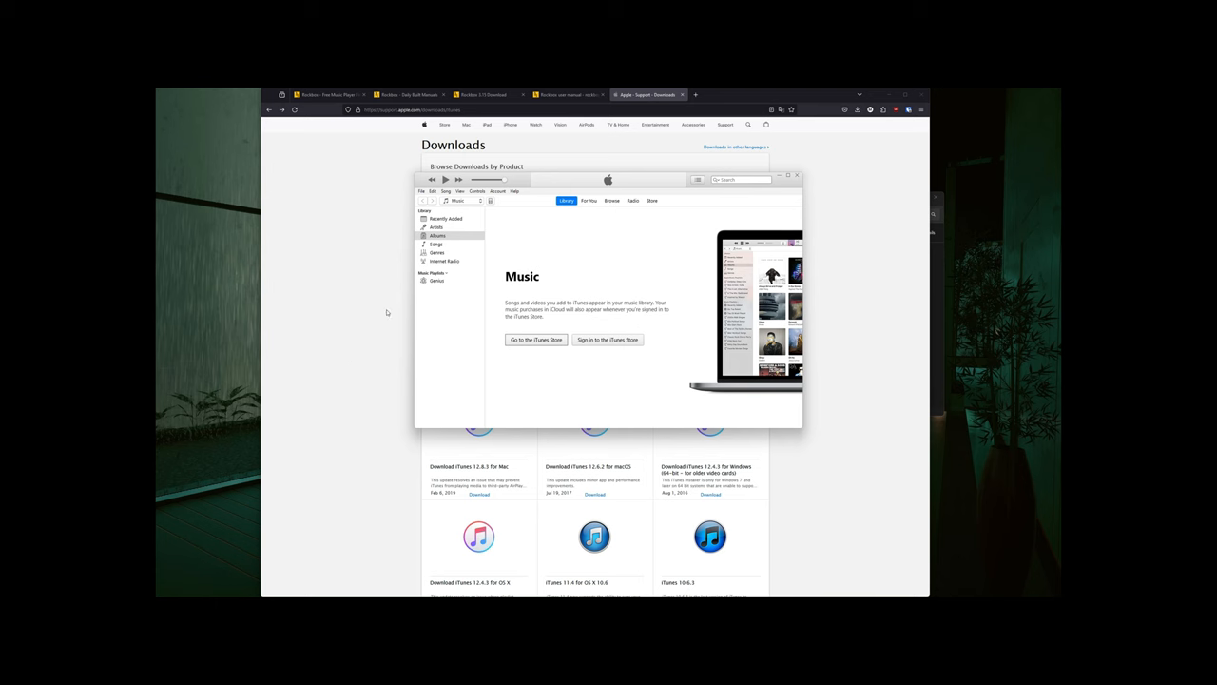
{"action": "mouse_move", "coordinate": [333, 205]}
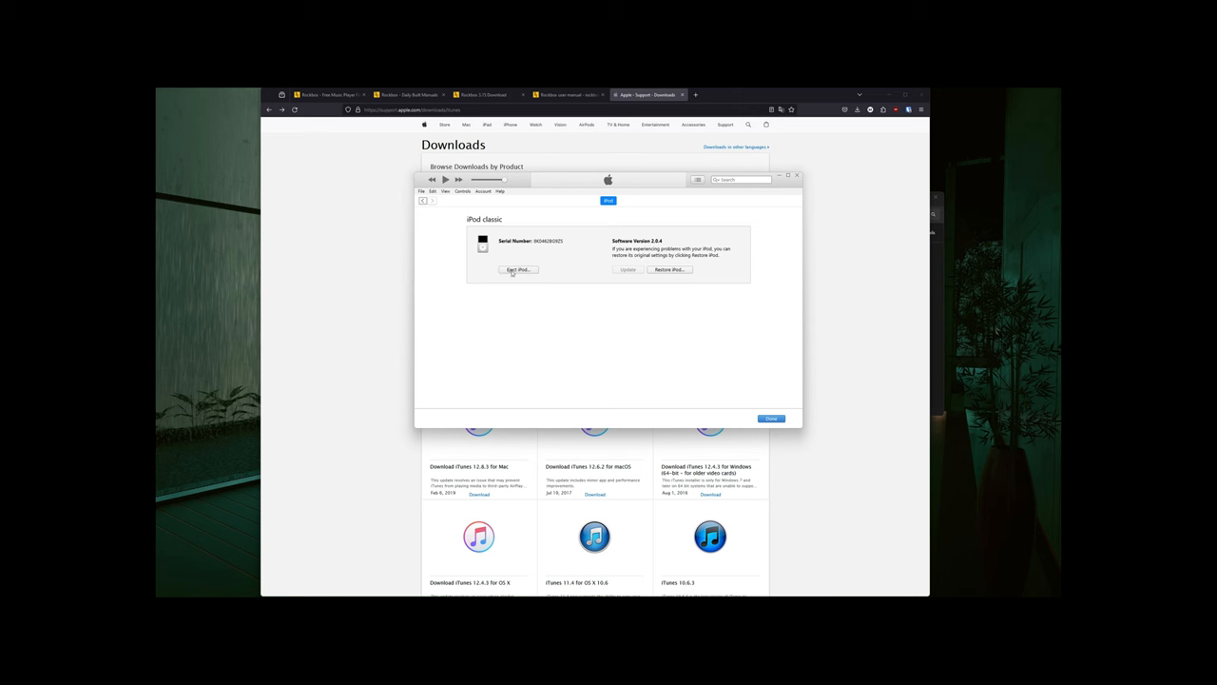
Restore the iPod classic, confirming the erase, release notes and completion message.
{"action": "left_click", "coordinate": [670, 269]}
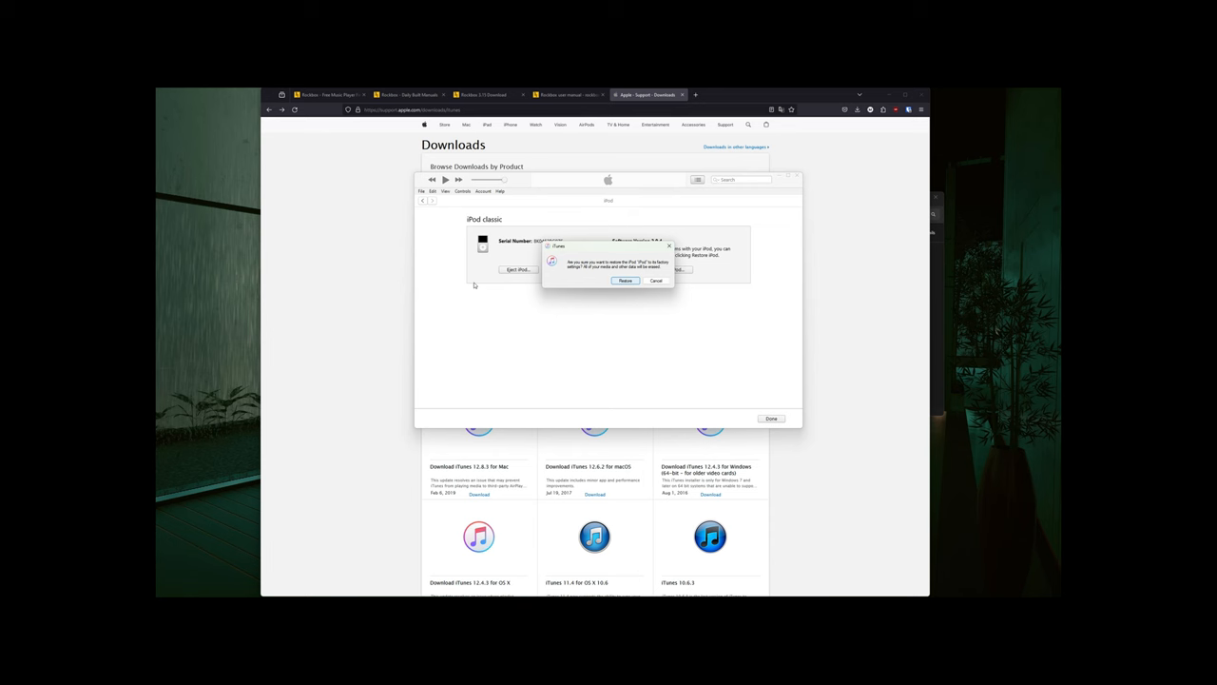
{"action": "left_click", "coordinate": [624, 280]}
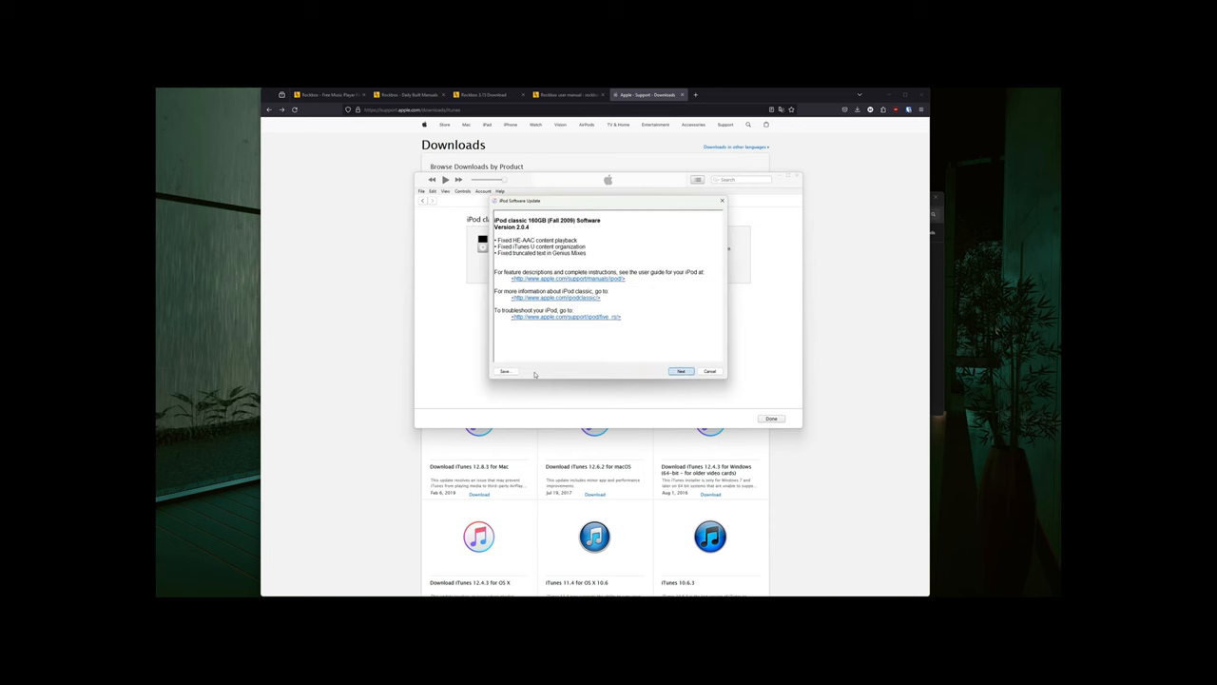
{"action": "left_click", "coordinate": [680, 371]}
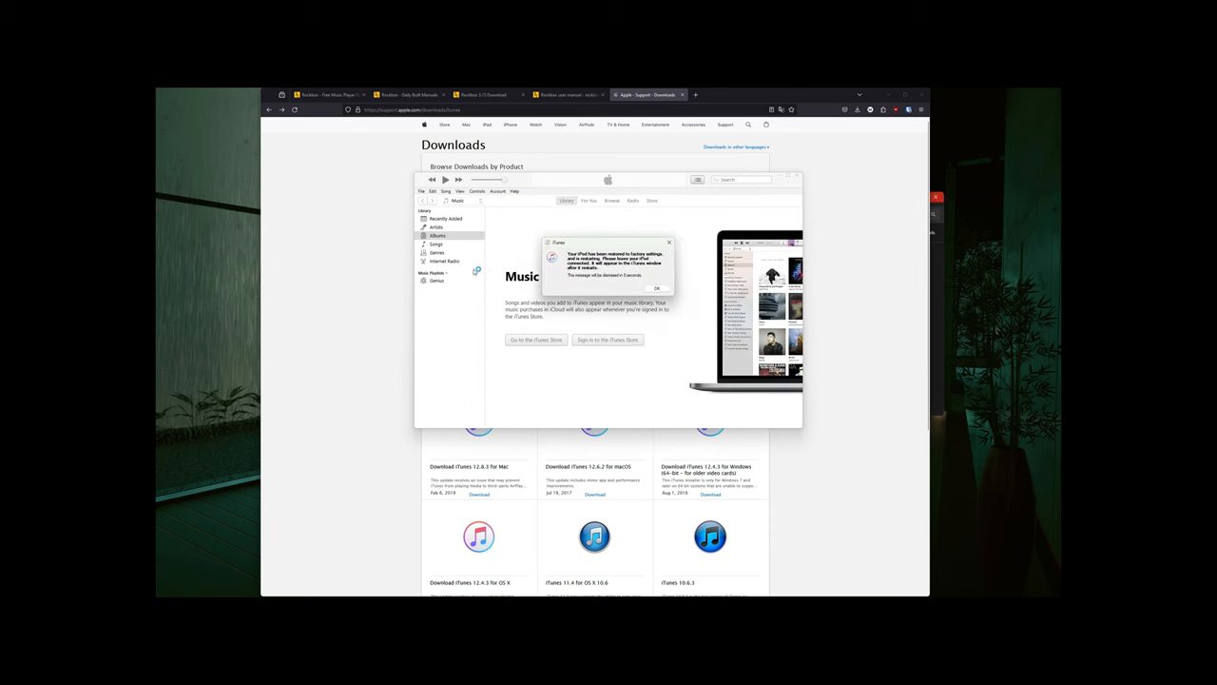
{"action": "left_click", "coordinate": [656, 288]}
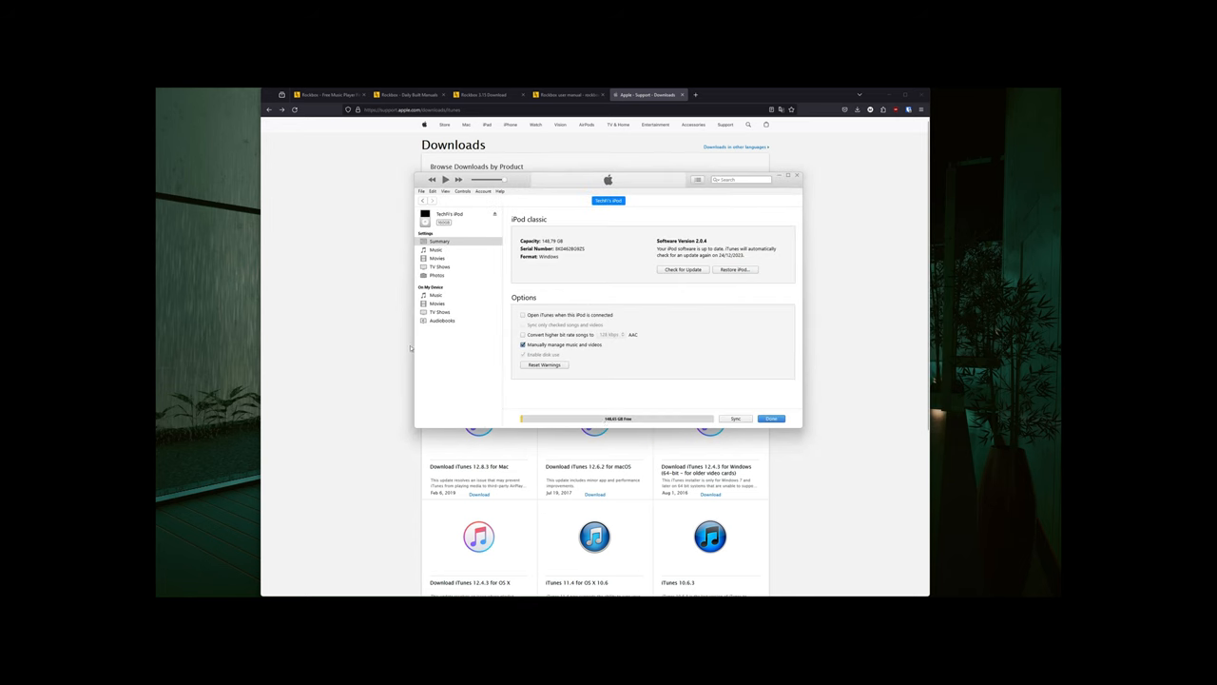
{"action": "mouse_move", "coordinate": [371, 358]}
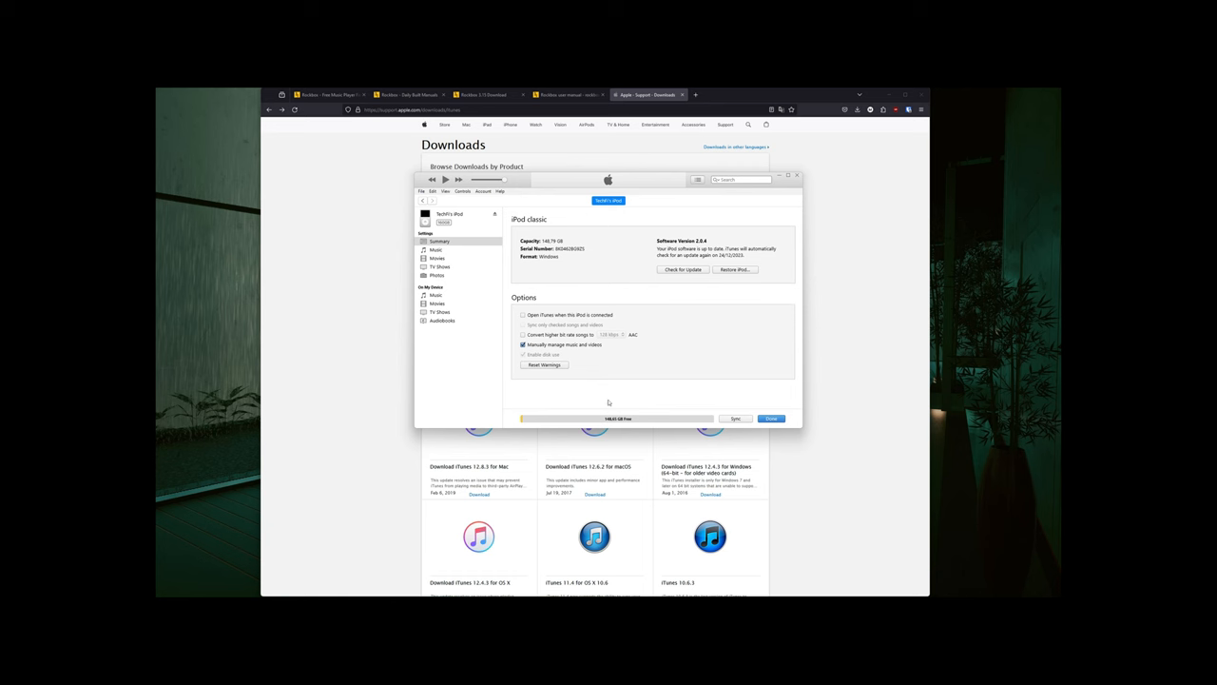
{"action": "mouse_move", "coordinate": [602, 371]}
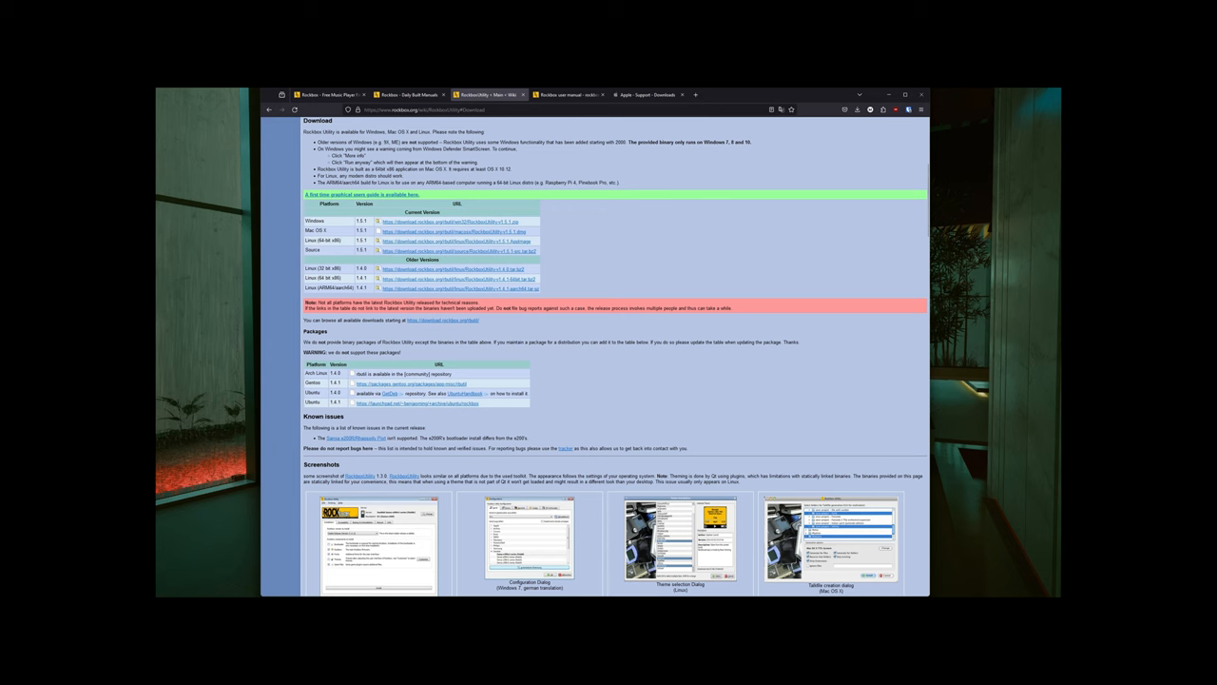
{"action": "mouse_move", "coordinate": [235, 228]}
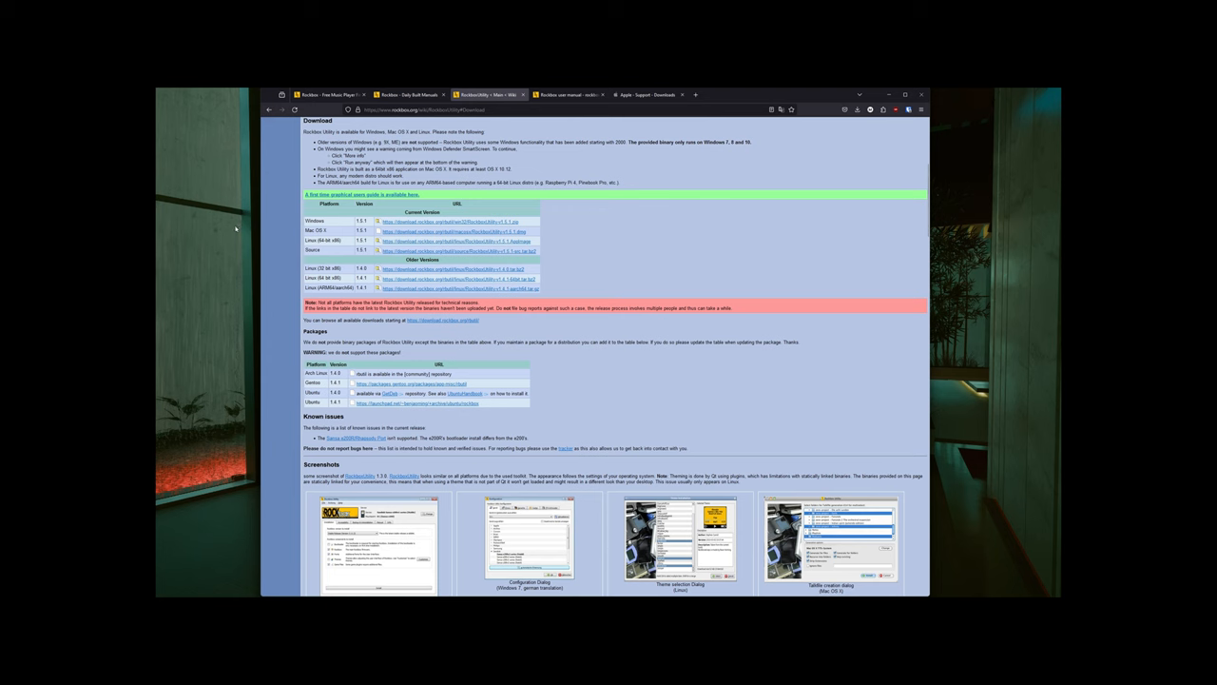
Open the extracted RockboxUtility download folder.
{"action": "left_click", "coordinate": [568, 94]}
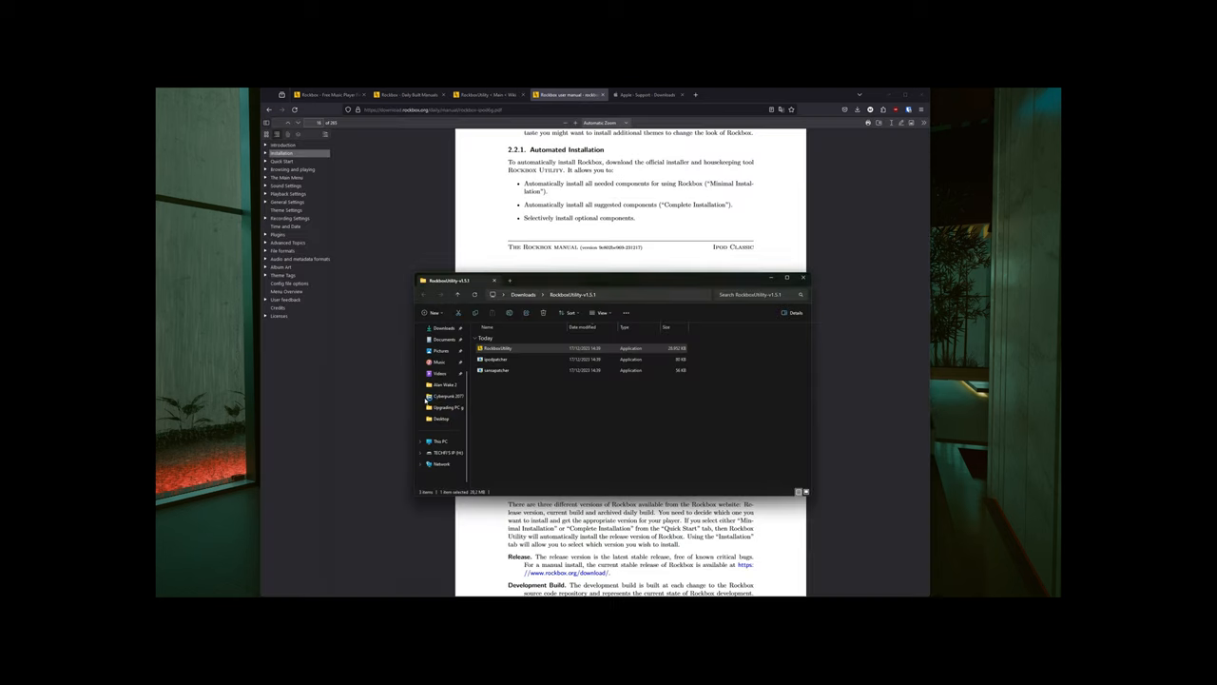
Launch Rockbox Utility and configure it for the Apple iPod Classic (6th gen).
{"action": "double_click", "coordinate": [498, 348]}
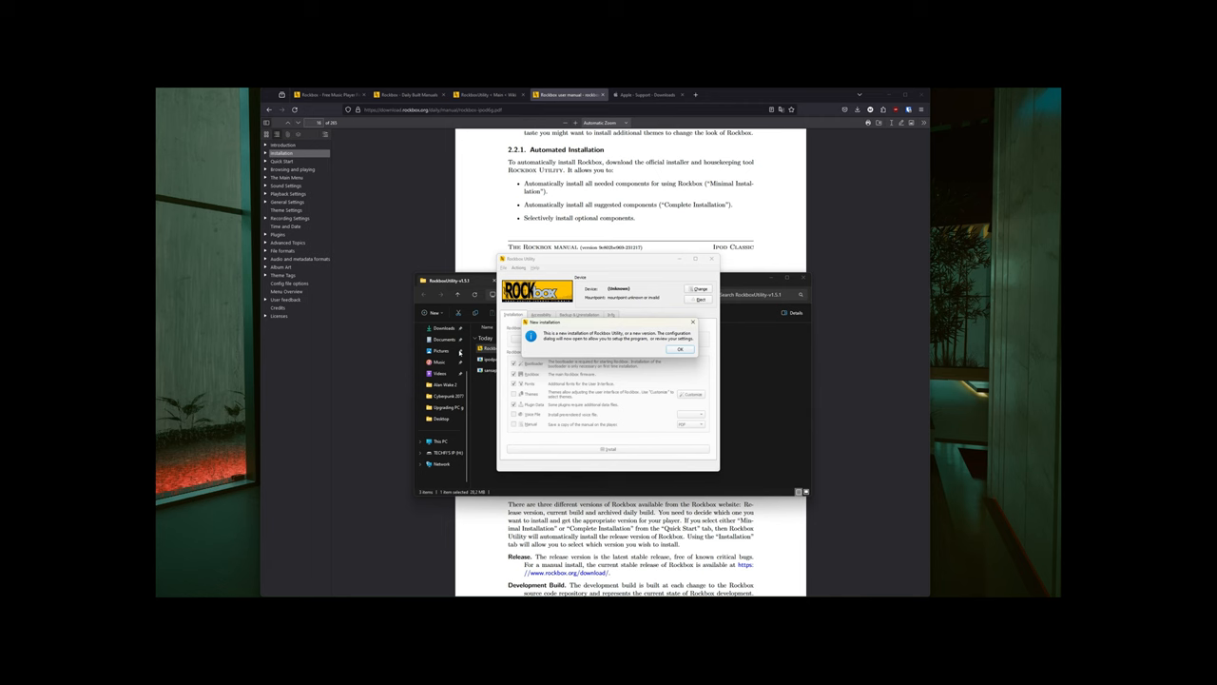
{"action": "left_click", "coordinate": [680, 349]}
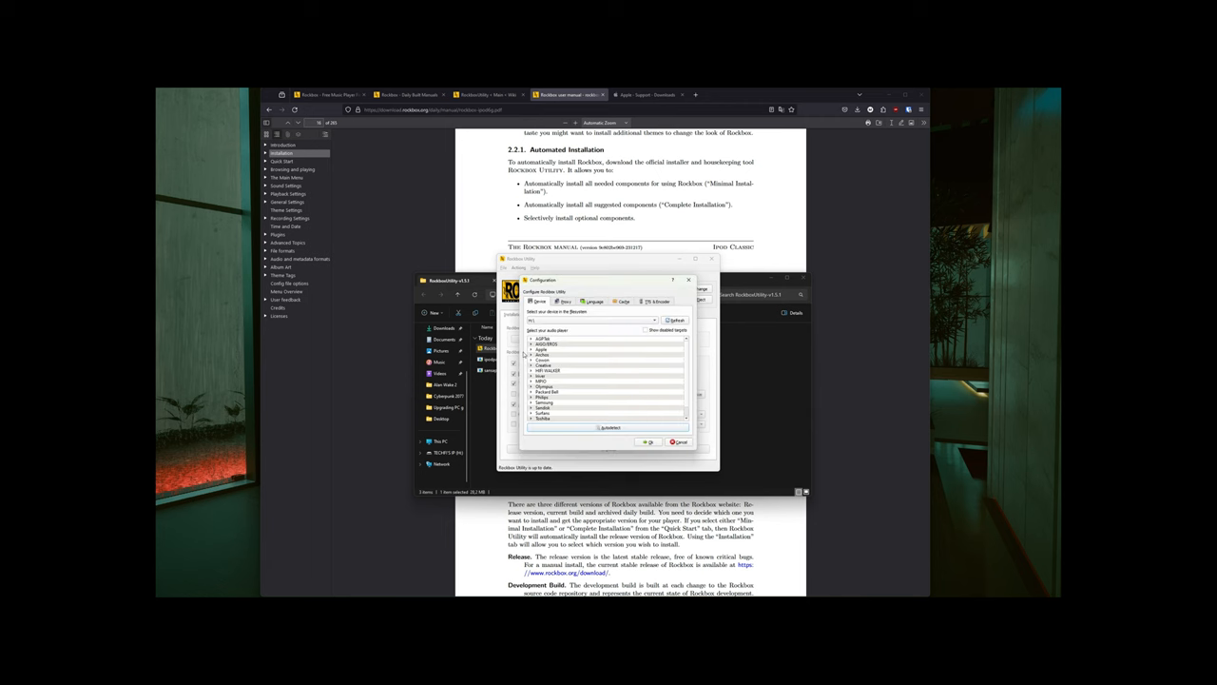
{"action": "mouse_move", "coordinate": [391, 371]}
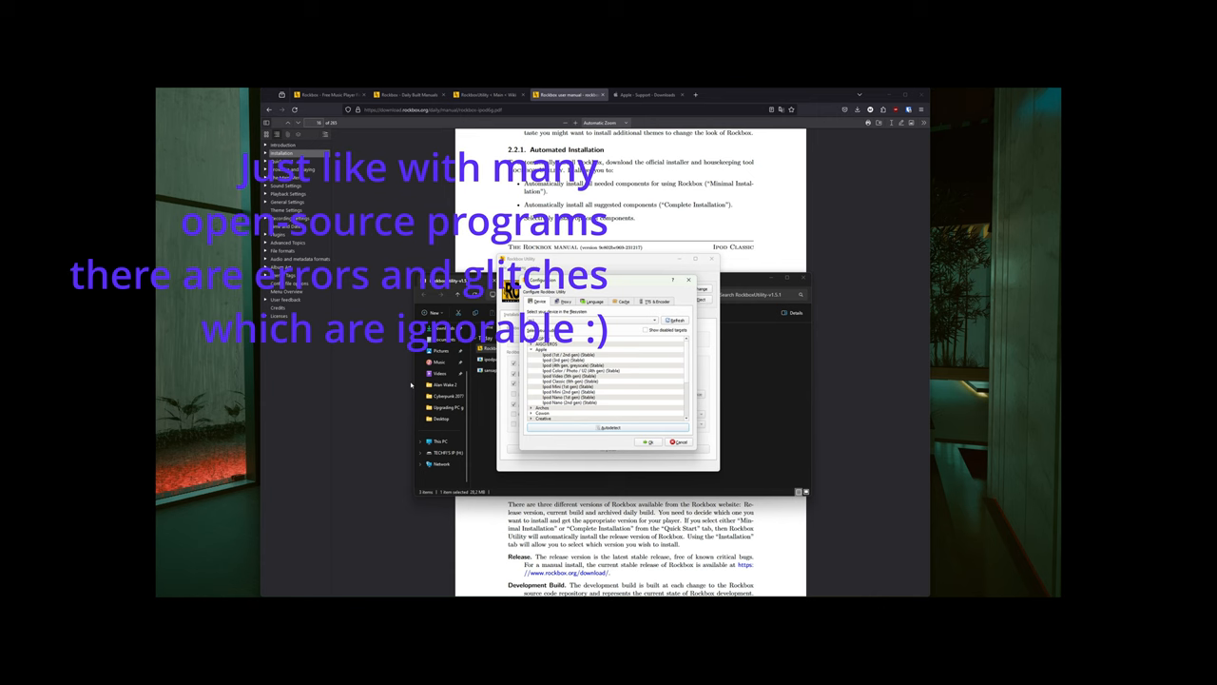
{"action": "left_click", "coordinate": [570, 381]}
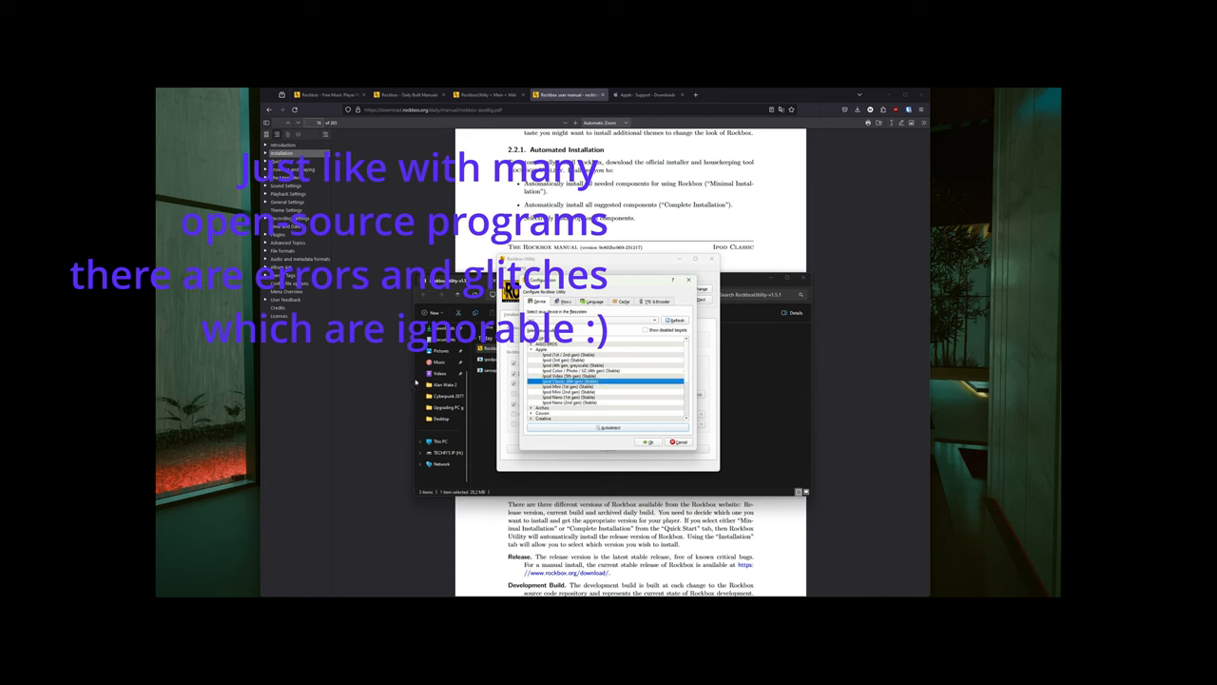
{"action": "mouse_move", "coordinate": [485, 445]}
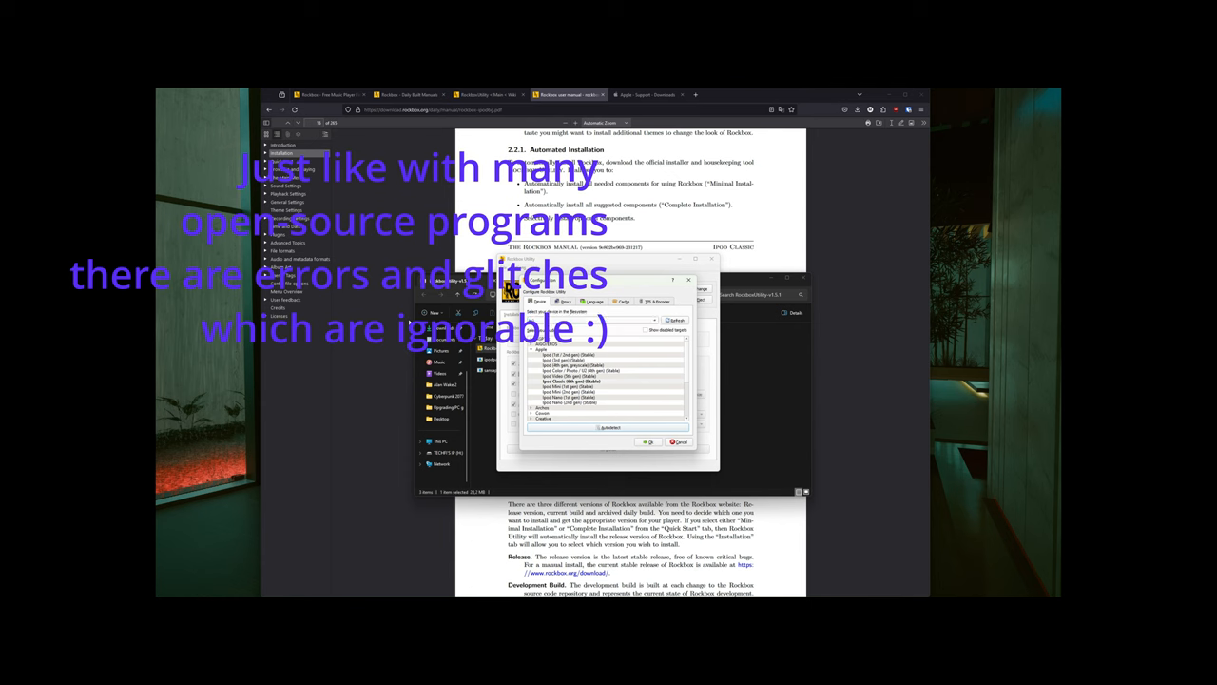
{"action": "mouse_move", "coordinate": [486, 439]}
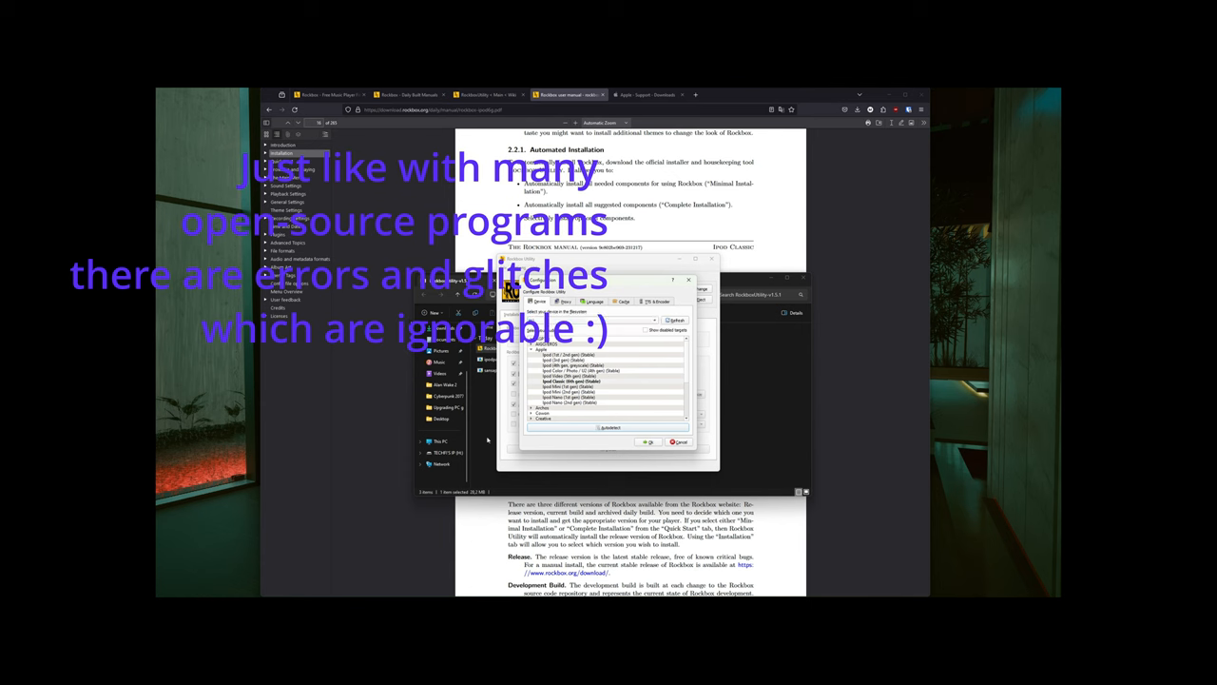
{"action": "left_click", "coordinate": [611, 427]}
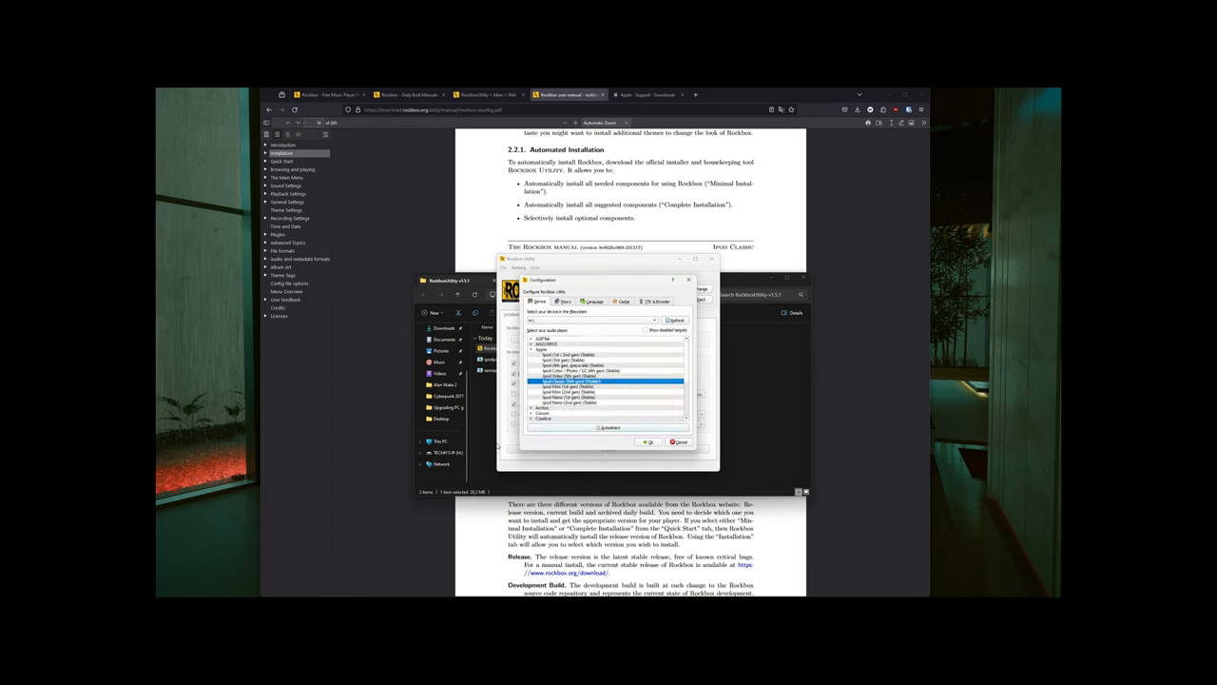
{"action": "left_click", "coordinate": [649, 441]}
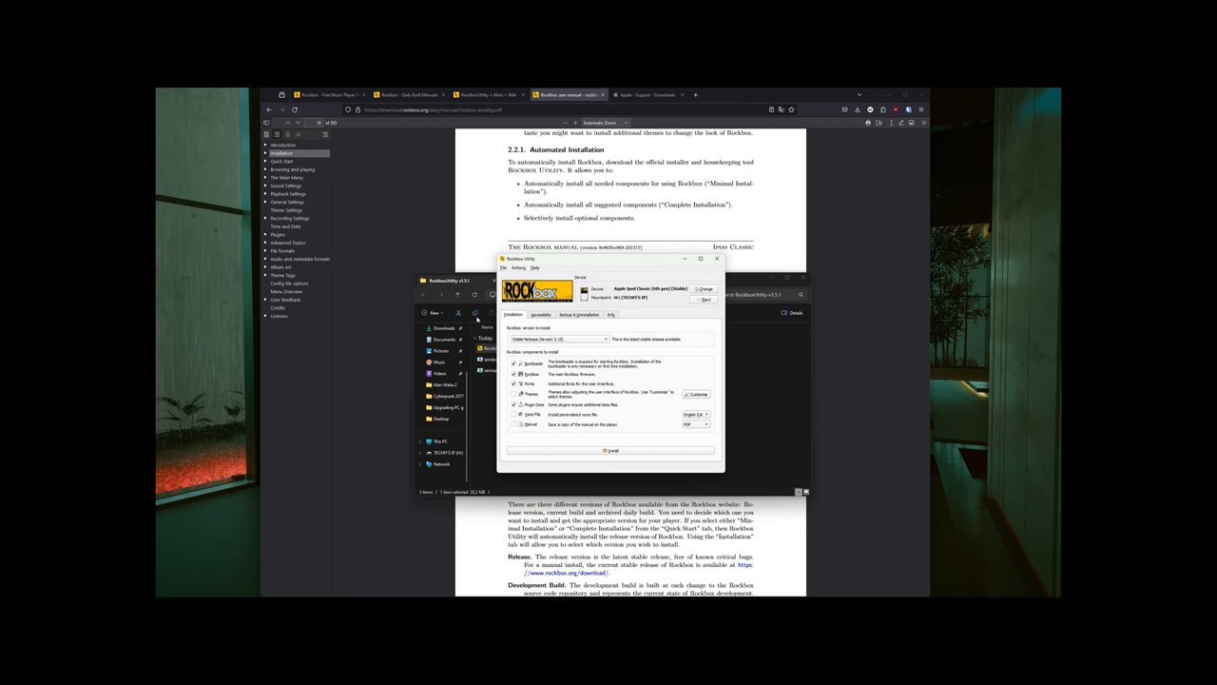
{"action": "mouse_move", "coordinate": [395, 403]}
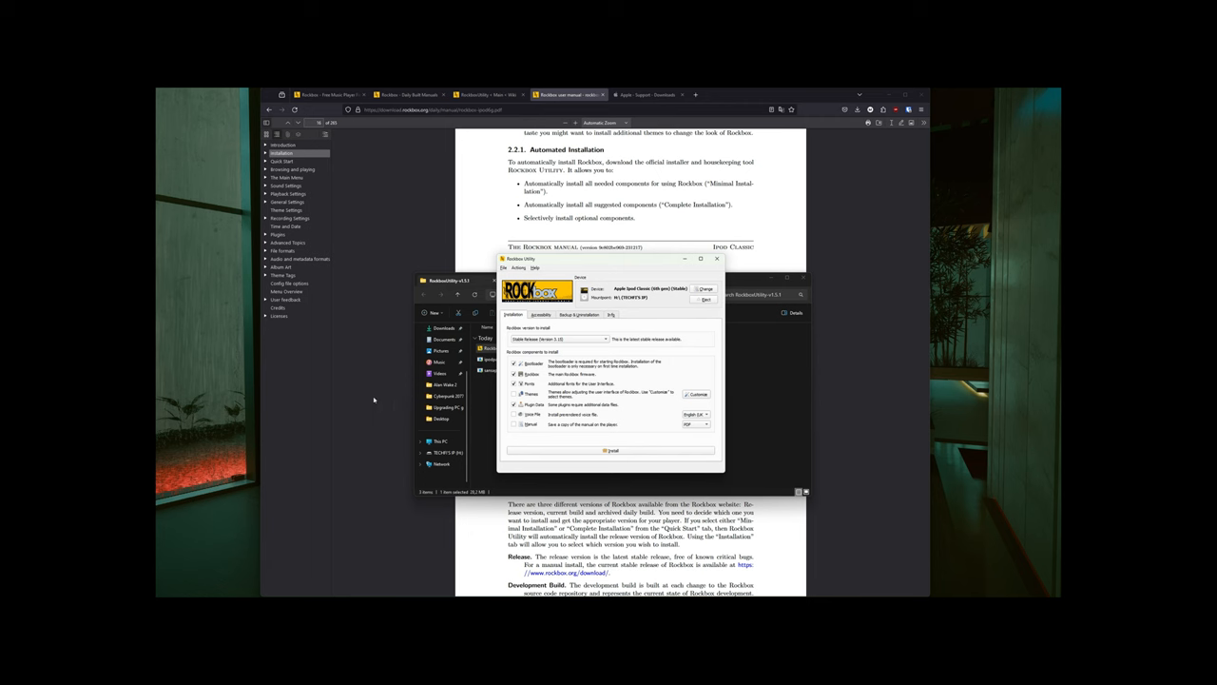
{"action": "mouse_move", "coordinate": [542, 394]}
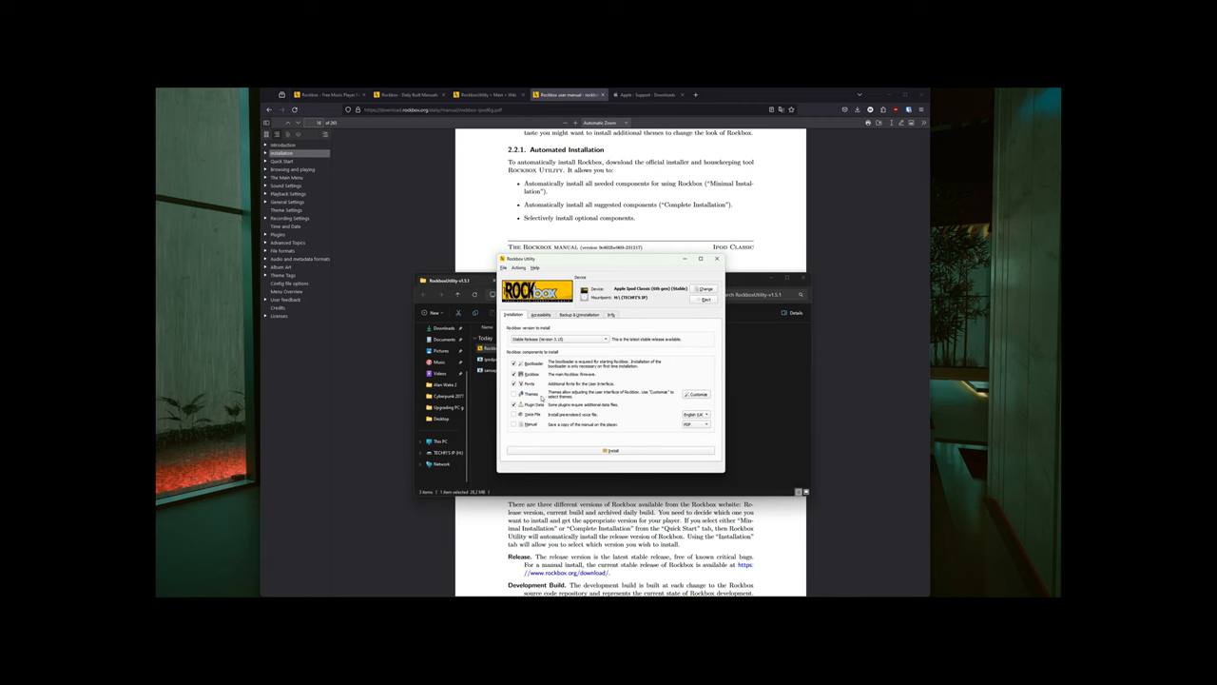
Open Theme Installation from the Customize button next to Themes.
{"action": "left_click", "coordinate": [699, 394]}
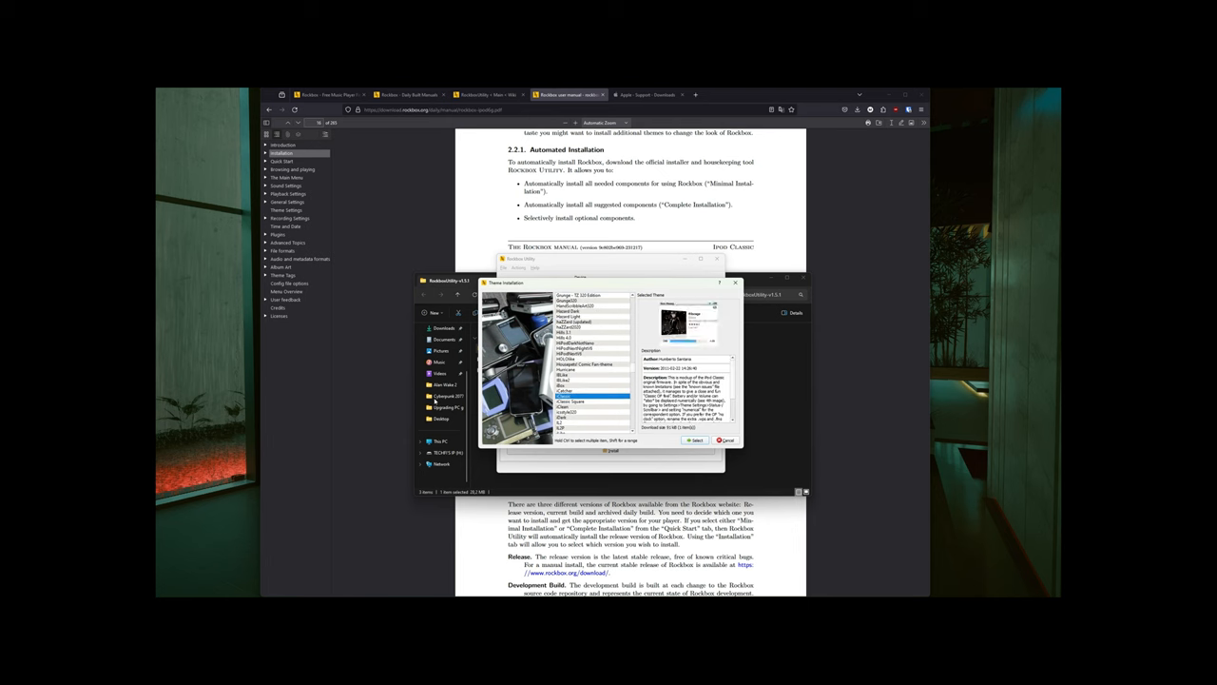
Preview and select iClassic plus another theme, then confirm the selection.
{"action": "left_click", "coordinate": [585, 401]}
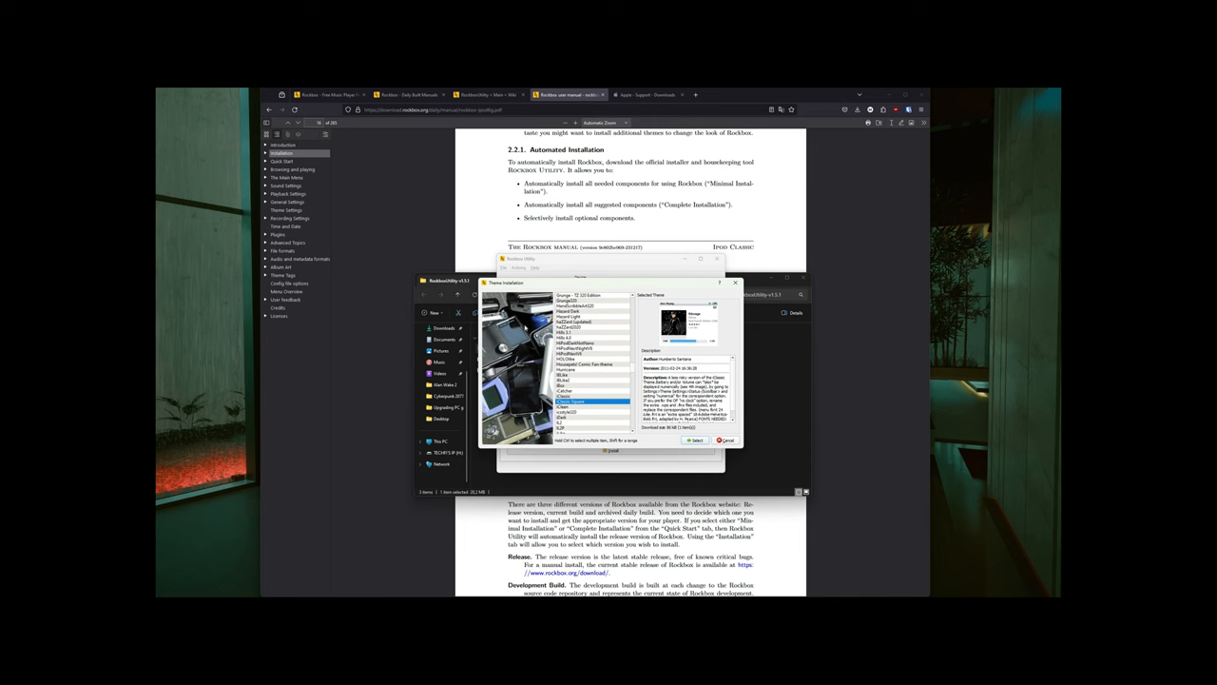
{"action": "left_click", "coordinate": [566, 398]}
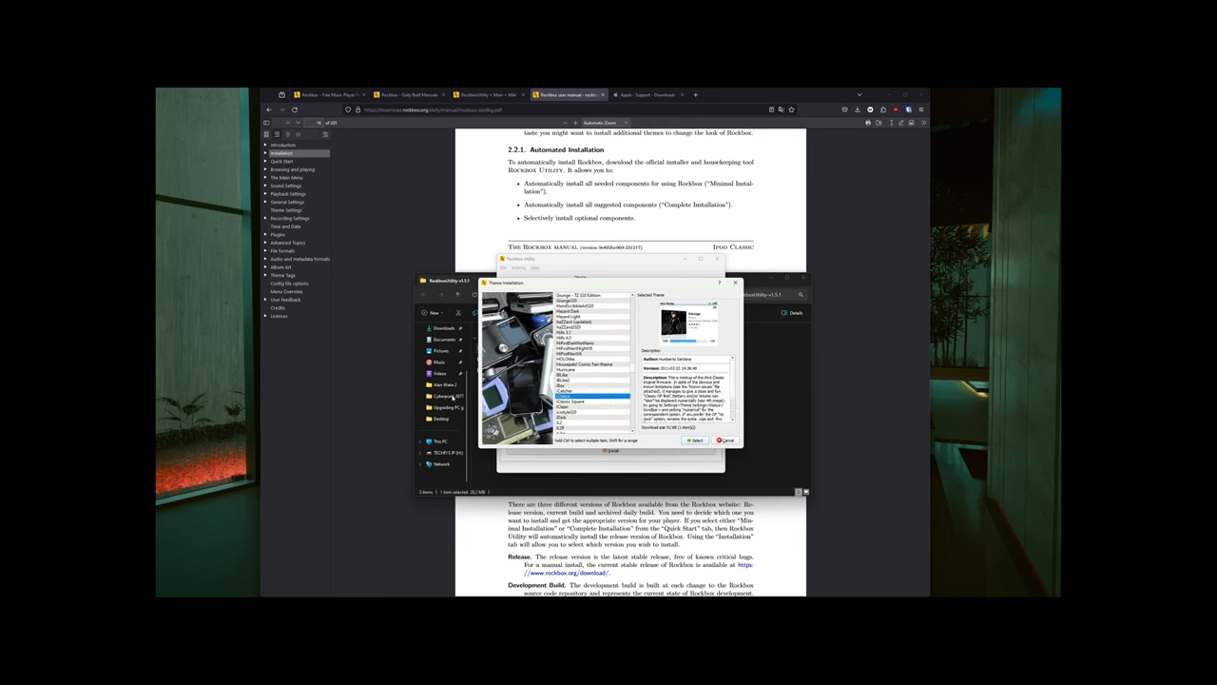
{"action": "left_click", "coordinate": [566, 404]}
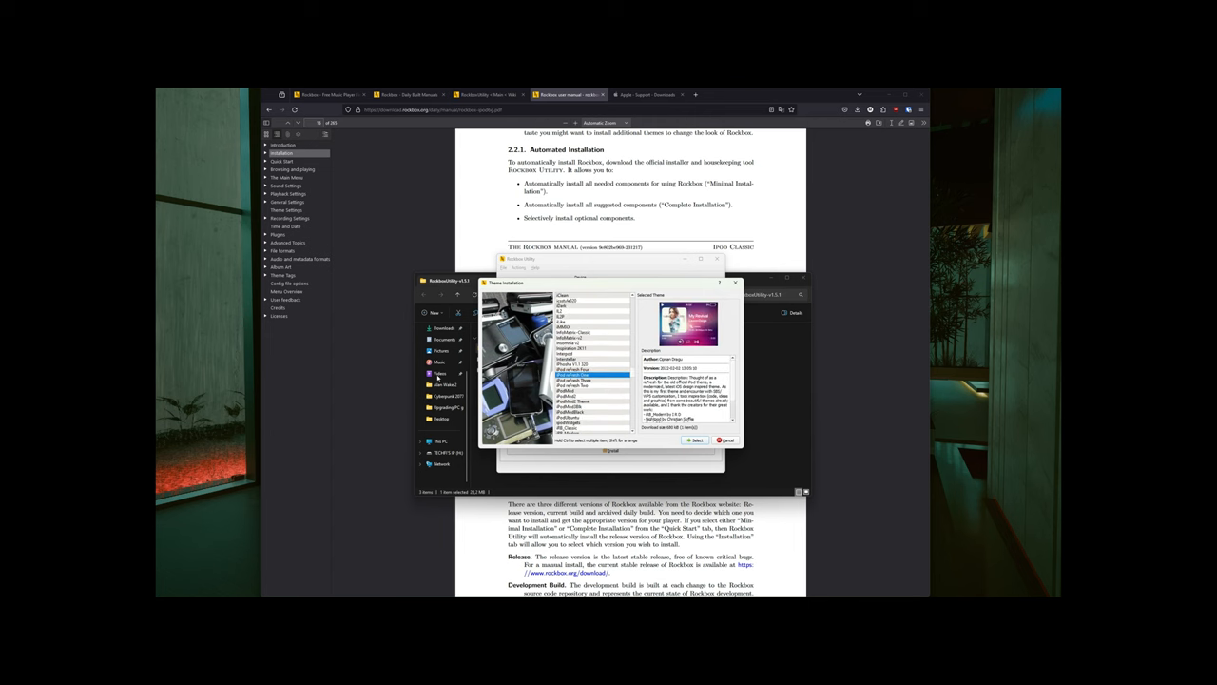
{"action": "left_click", "coordinate": [589, 377]}
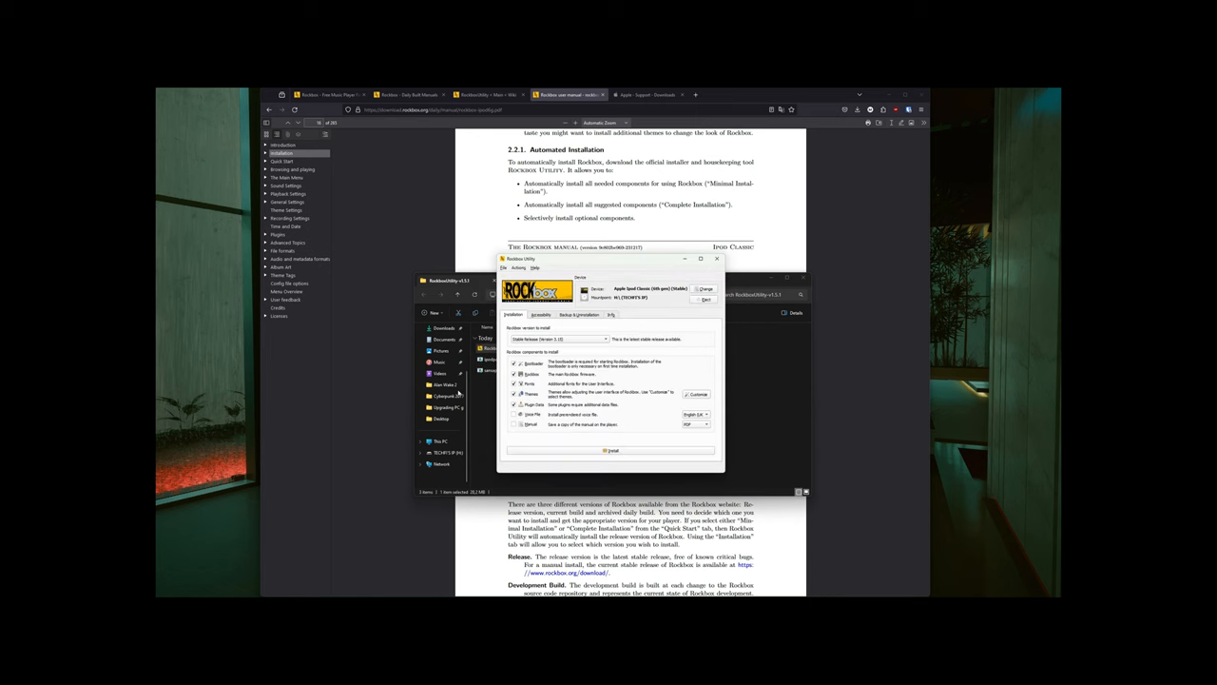
{"action": "mouse_move", "coordinate": [458, 458]}
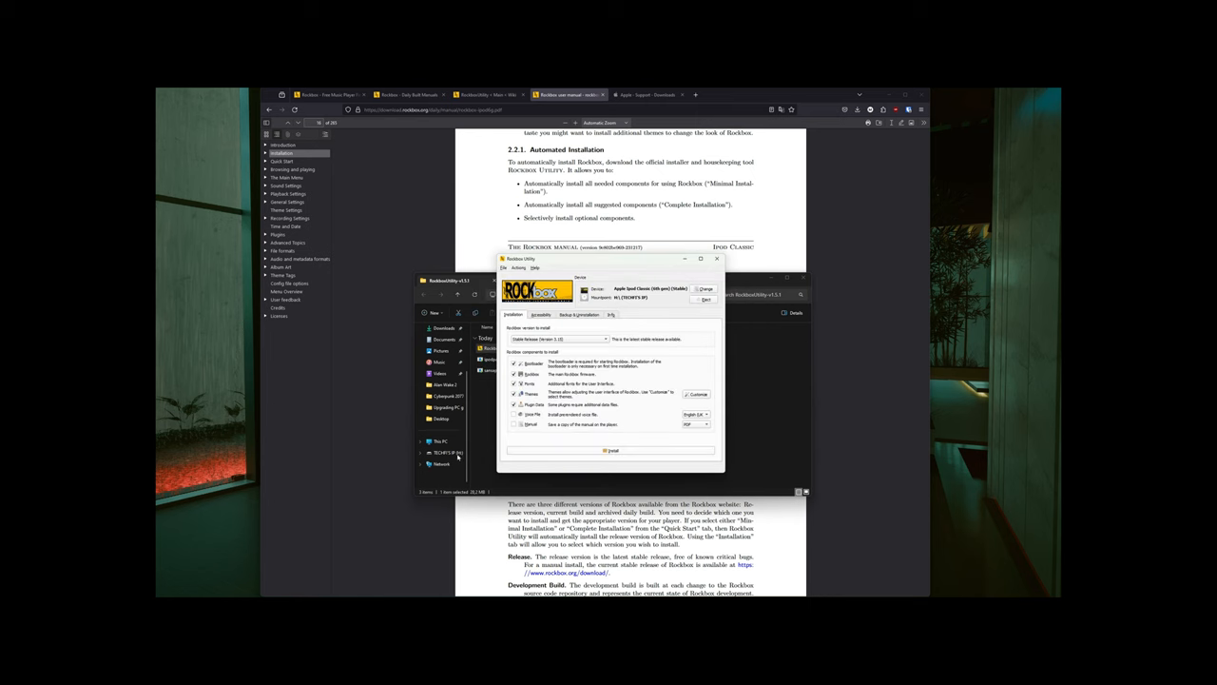
Start installing bootloader, Rockbox, fonts, themes and plugin data to the iPod.
{"action": "left_click", "coordinate": [611, 449]}
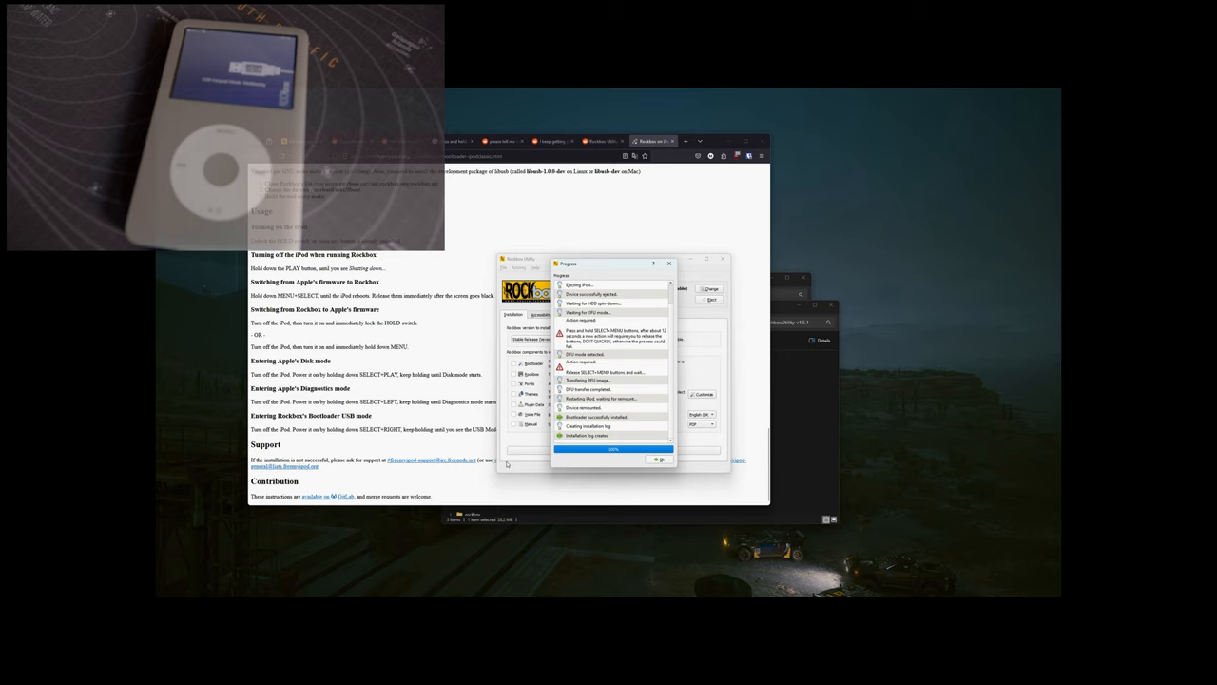
Close the report once 'Bootloader successfully installed' shows at 100%.
{"action": "left_click", "coordinate": [657, 460]}
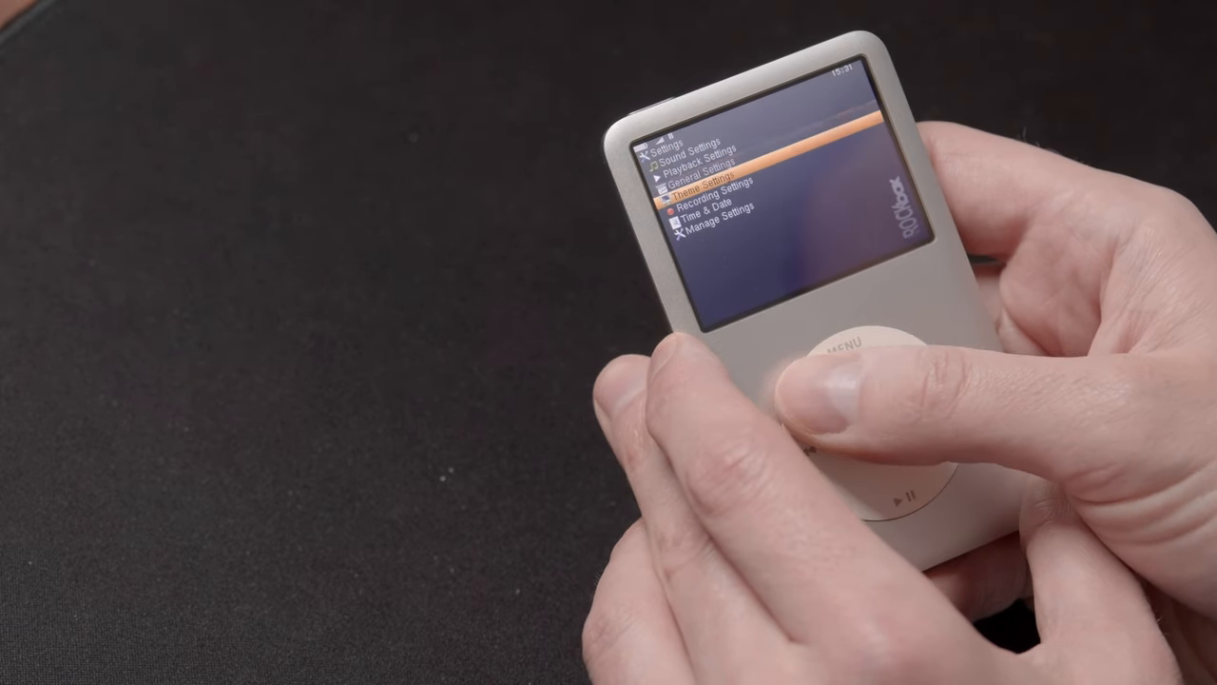
Browse Theme Settings and load themes like iClassic v1.1 and a light album-art theme.
{"action": "left_click", "coordinate": [855, 342]}
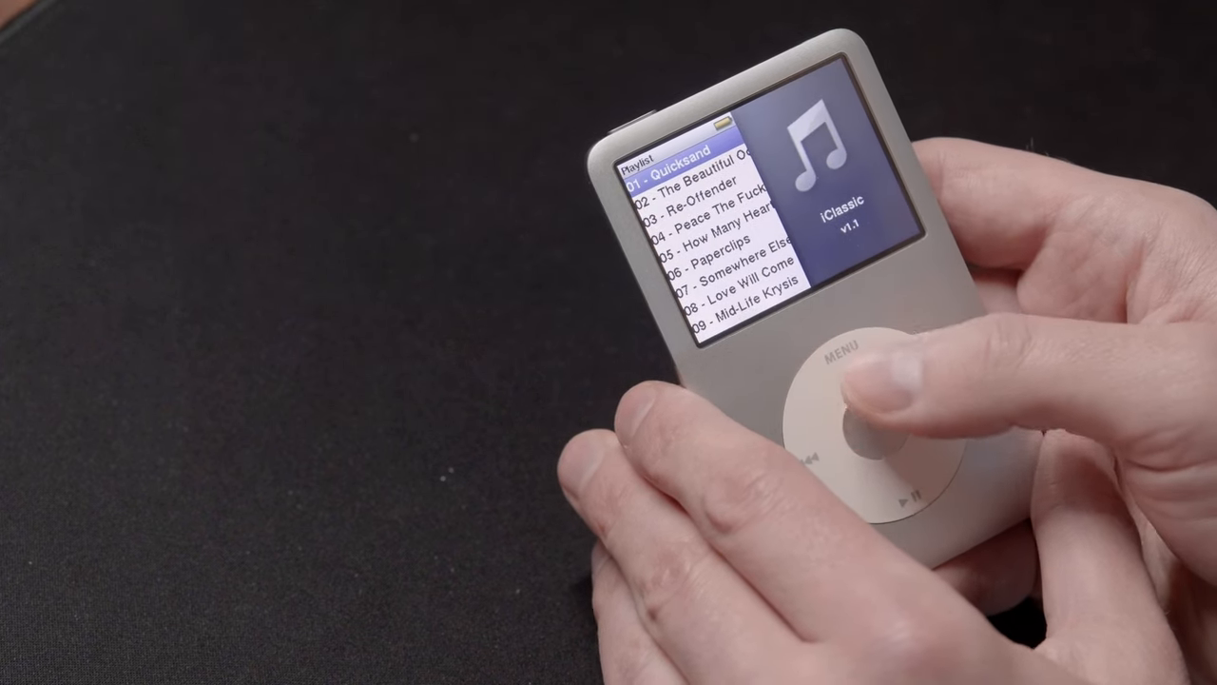
{"action": "scroll", "scroll_direction": "down", "scroll_amount": 3}
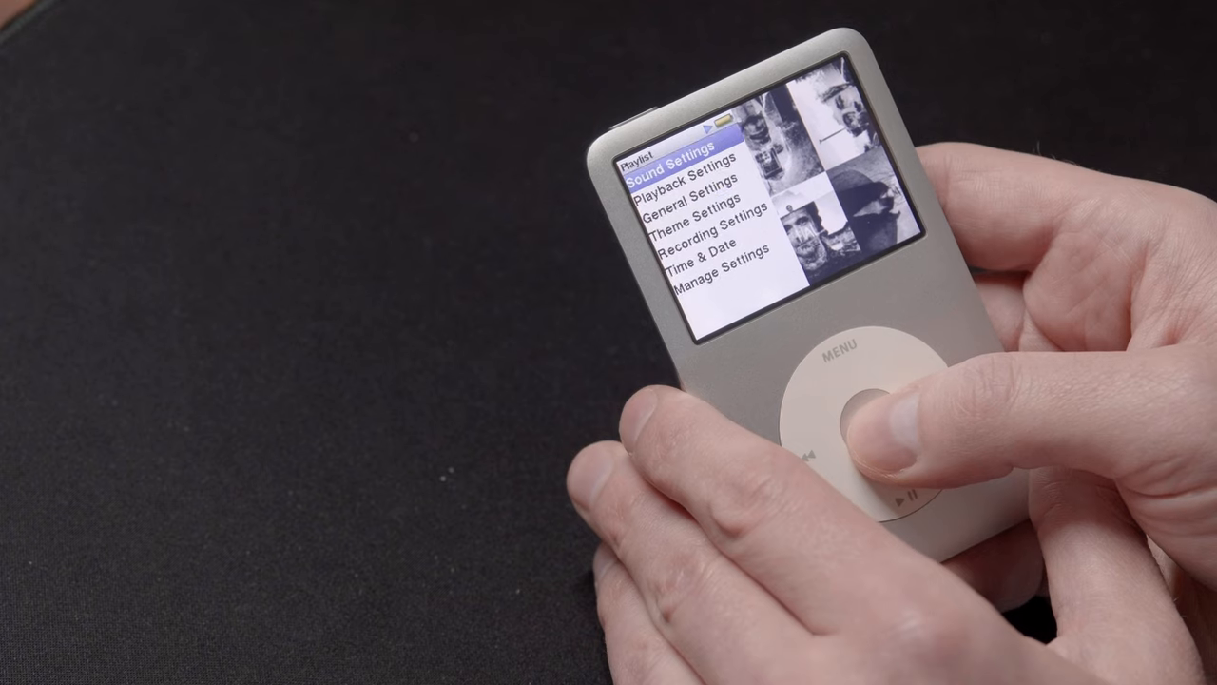
{"action": "left_click", "coordinate": [874, 409]}
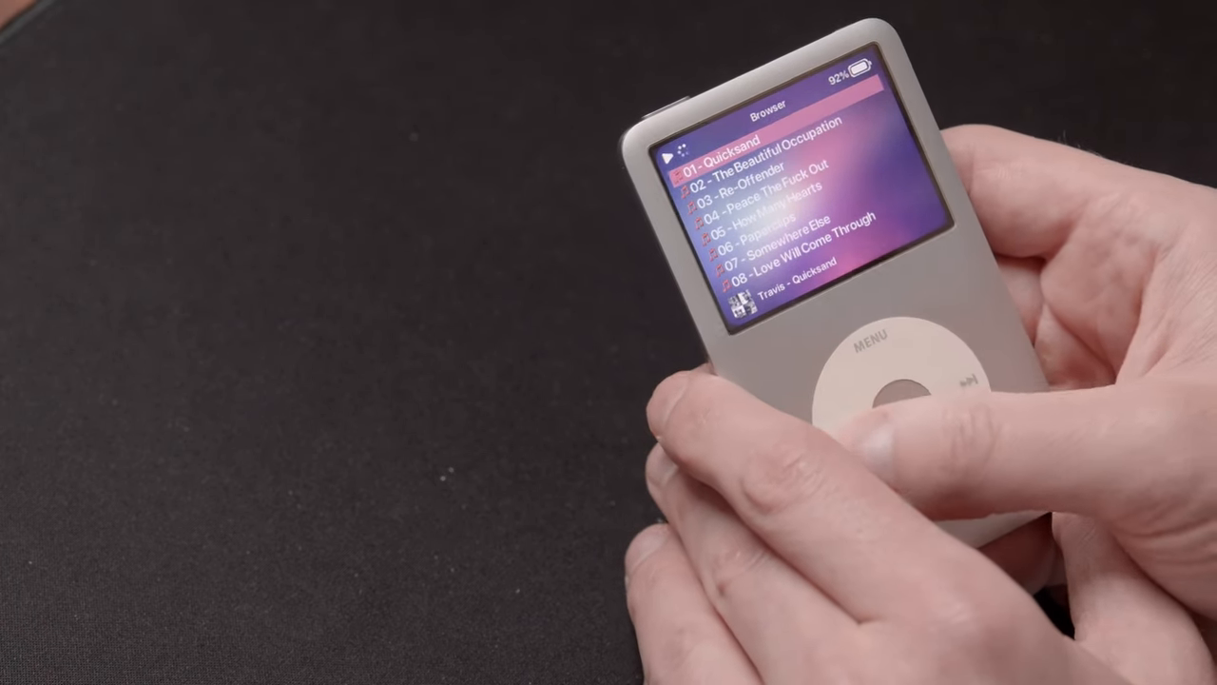
Play the Travis album tracks, then open Plugins and its Games folder.
{"action": "left_click", "coordinate": [884, 390]}
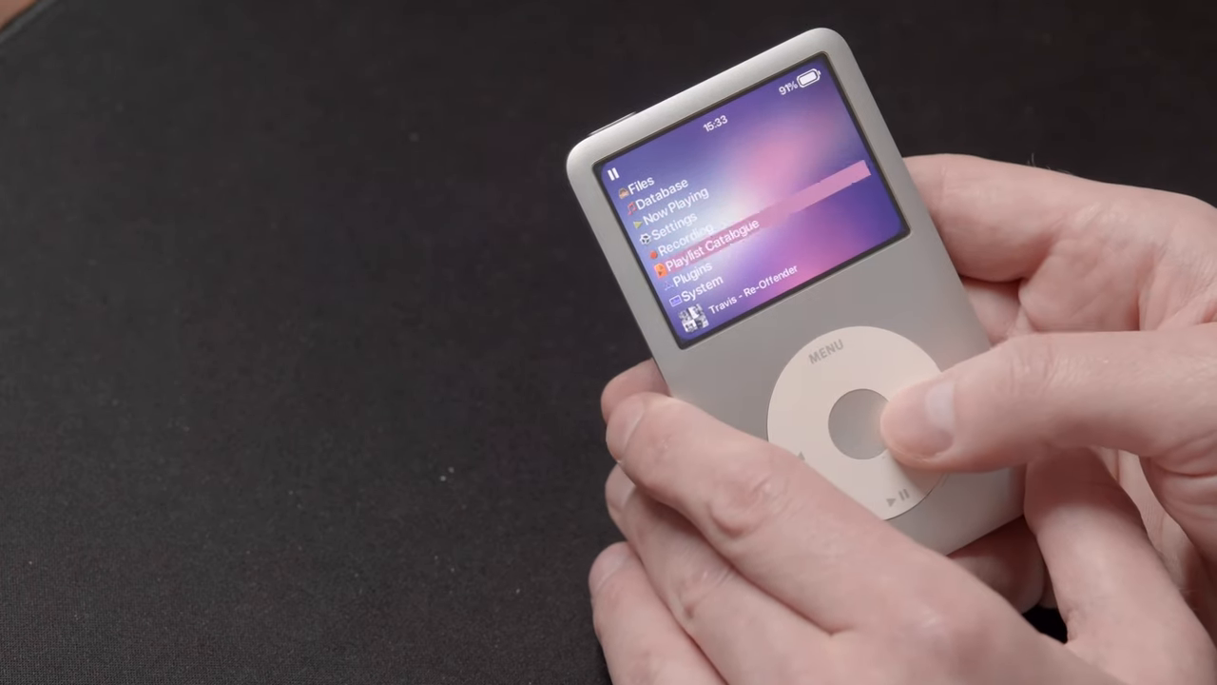
{"action": "left_click", "coordinate": [844, 418]}
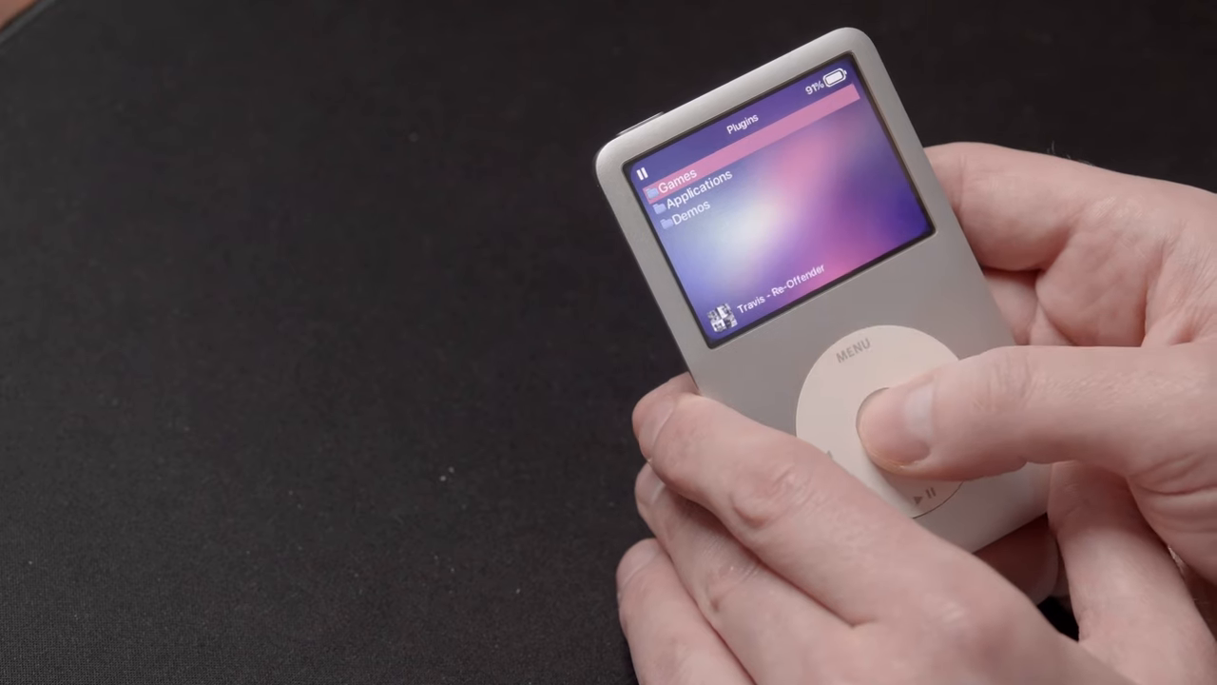
{"action": "left_click", "coordinate": [875, 428]}
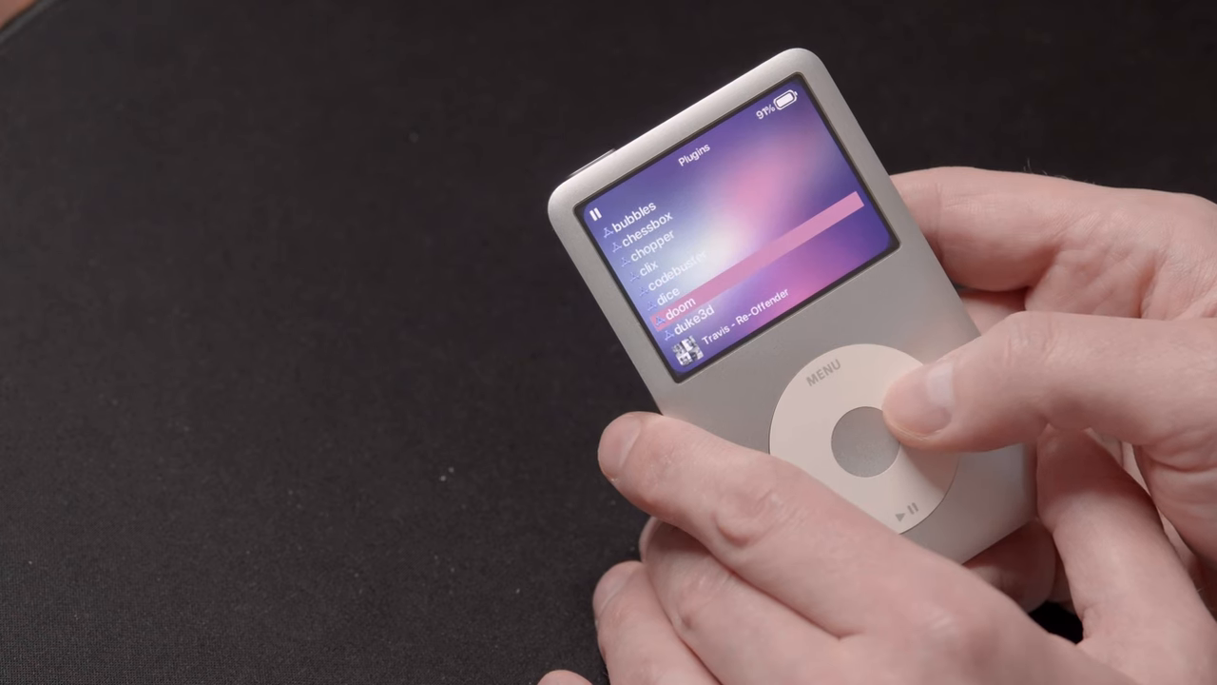
Launch doom from the Games folder.
{"action": "left_click", "coordinate": [861, 442]}
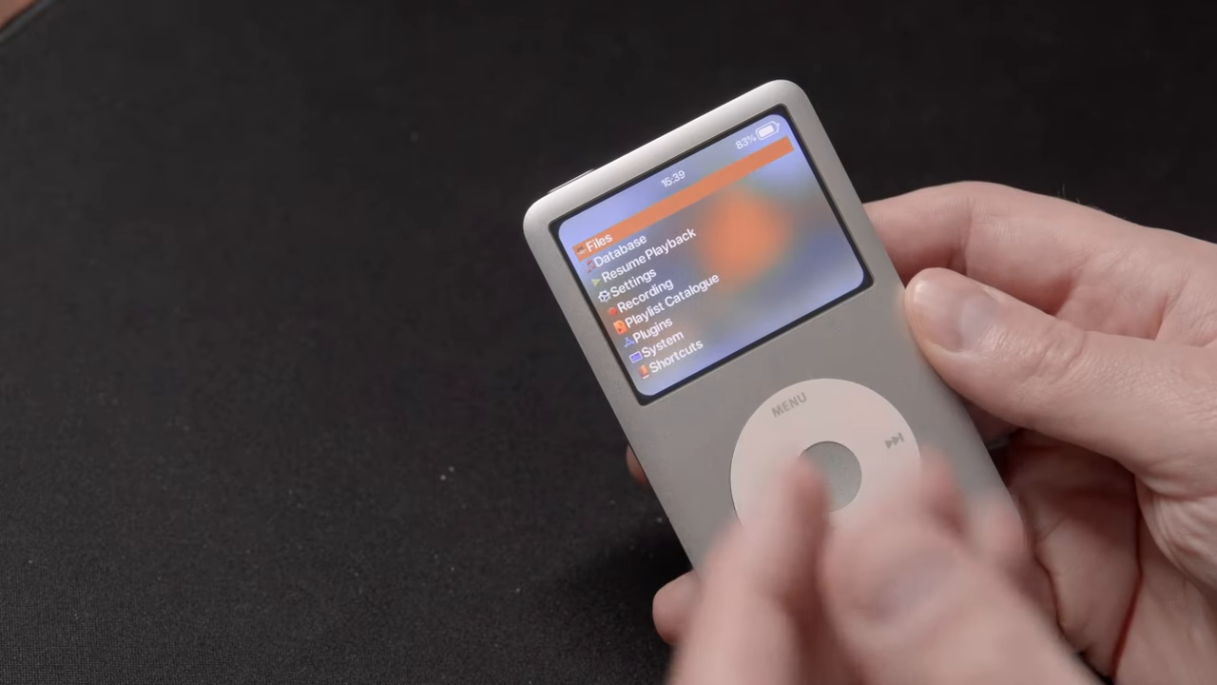
{"action": "mouse_move", "coordinate": [808, 456]}
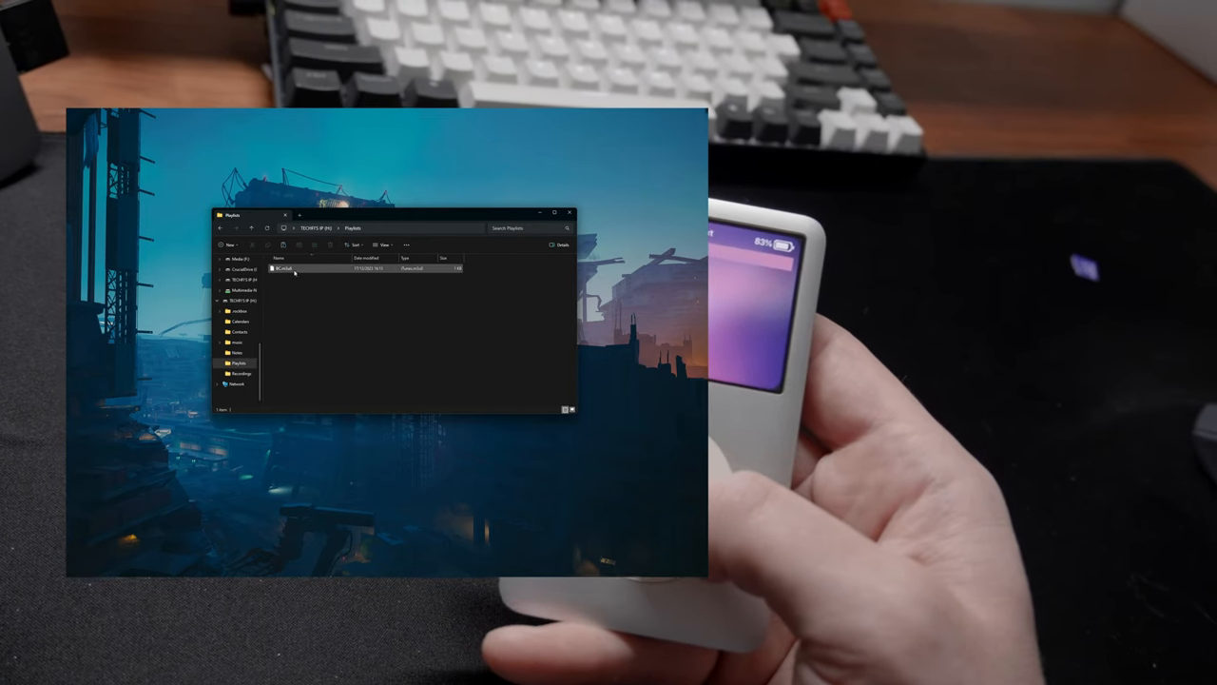
Open the Playlists .m3u8 file in Notepad just once, without changing the default app.
{"action": "right_click", "coordinate": [286, 268]}
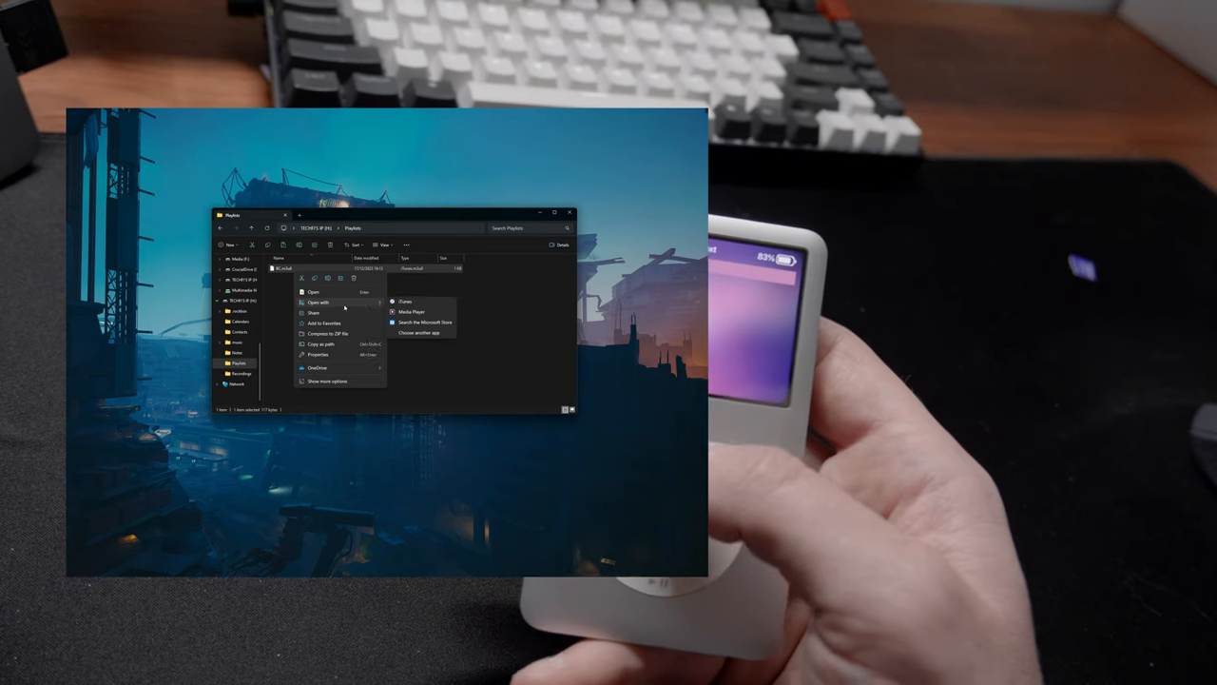
{"action": "left_click", "coordinate": [418, 332]}
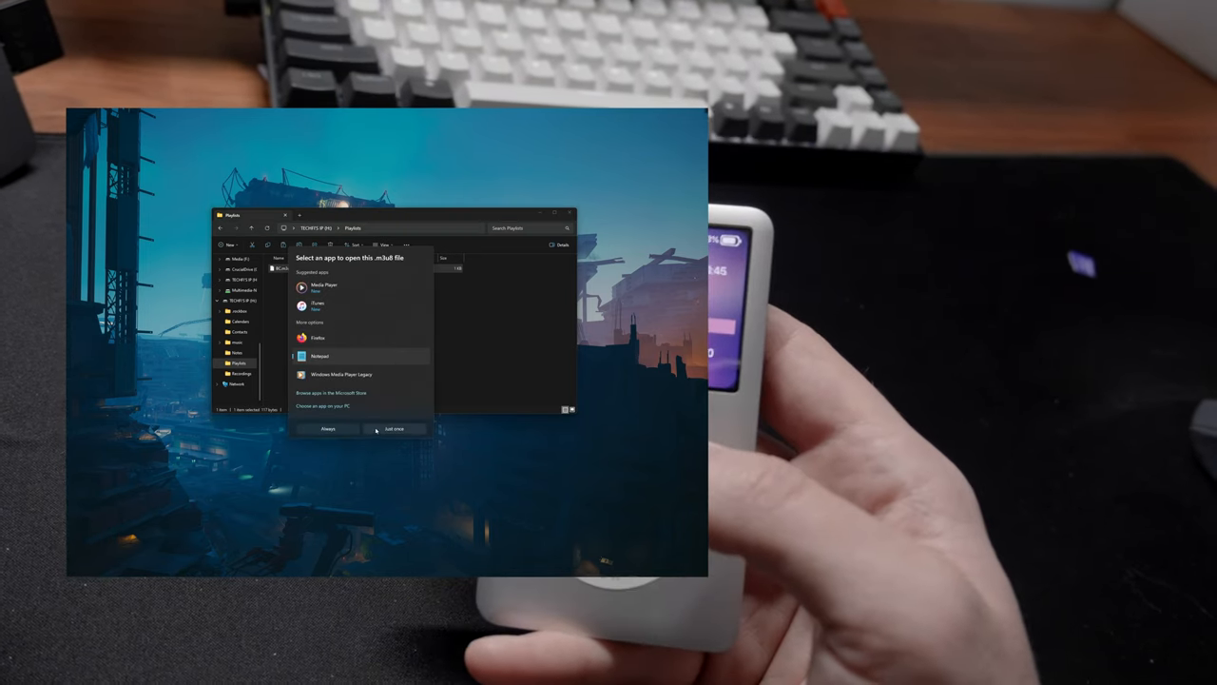
{"action": "left_click", "coordinate": [393, 429]}
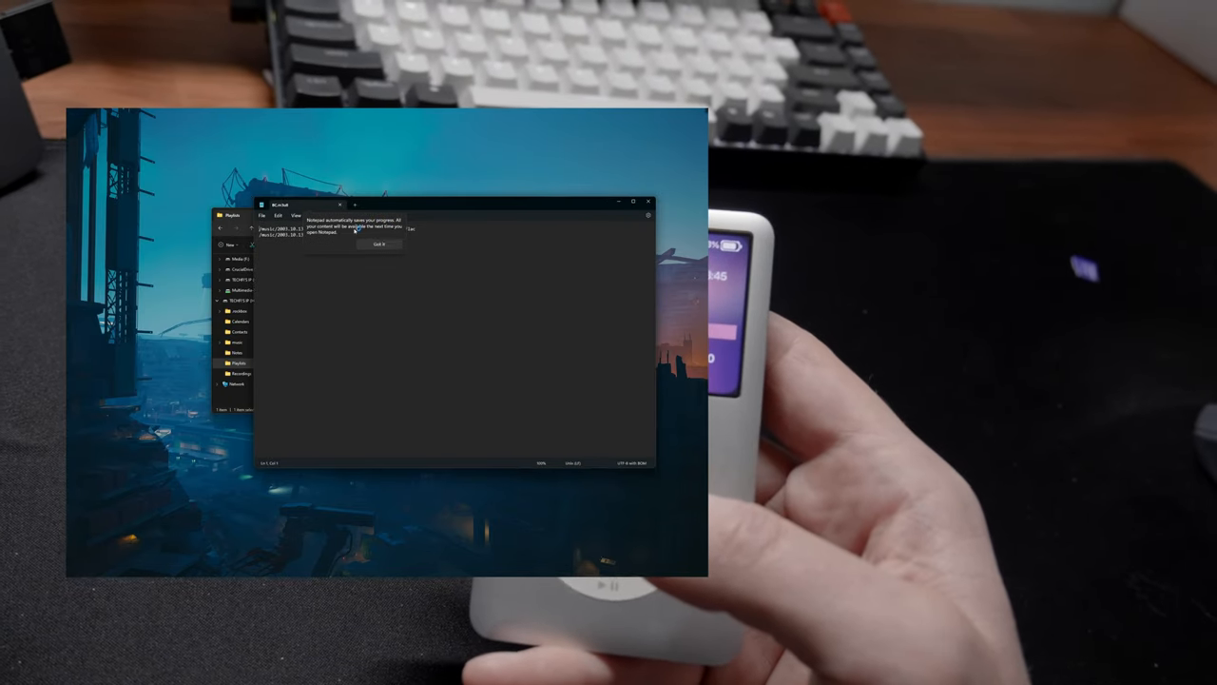